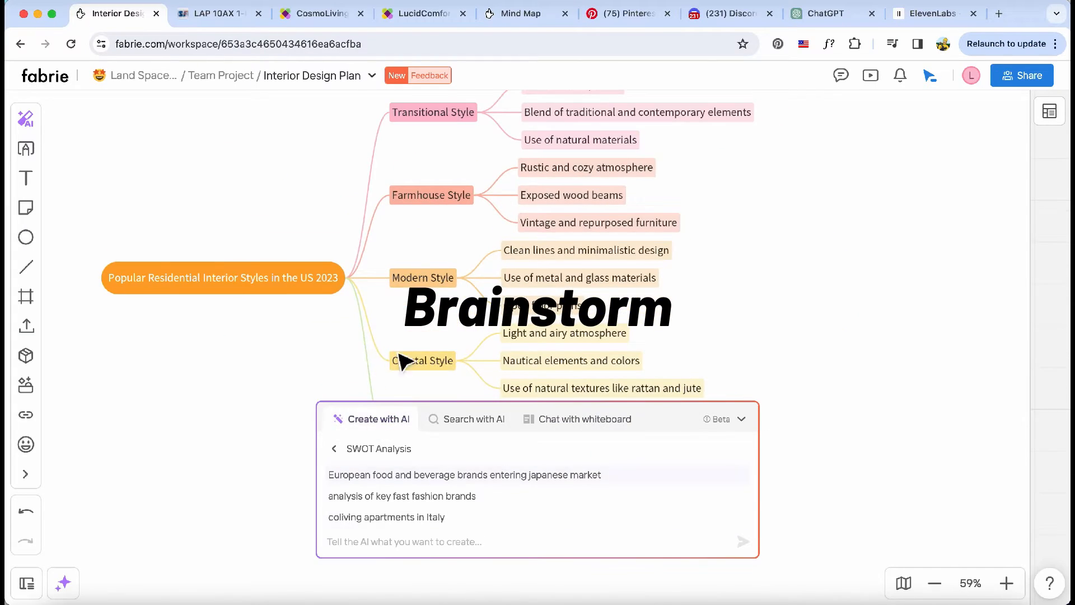
Open the template gallery on Getting Started, showing the Interior Design example.
click(584, 419)
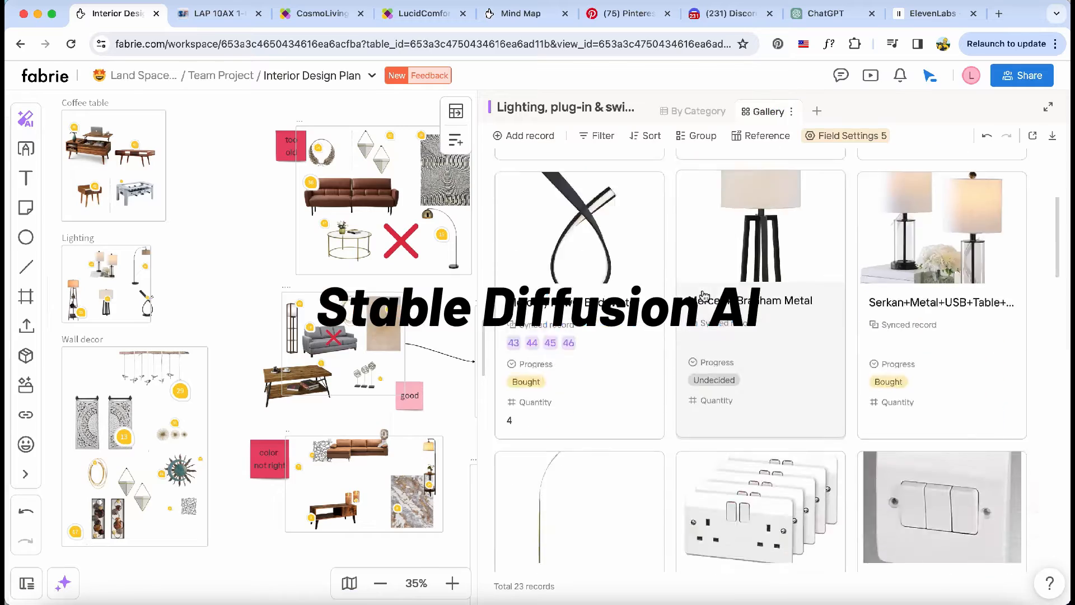
click(63, 583)
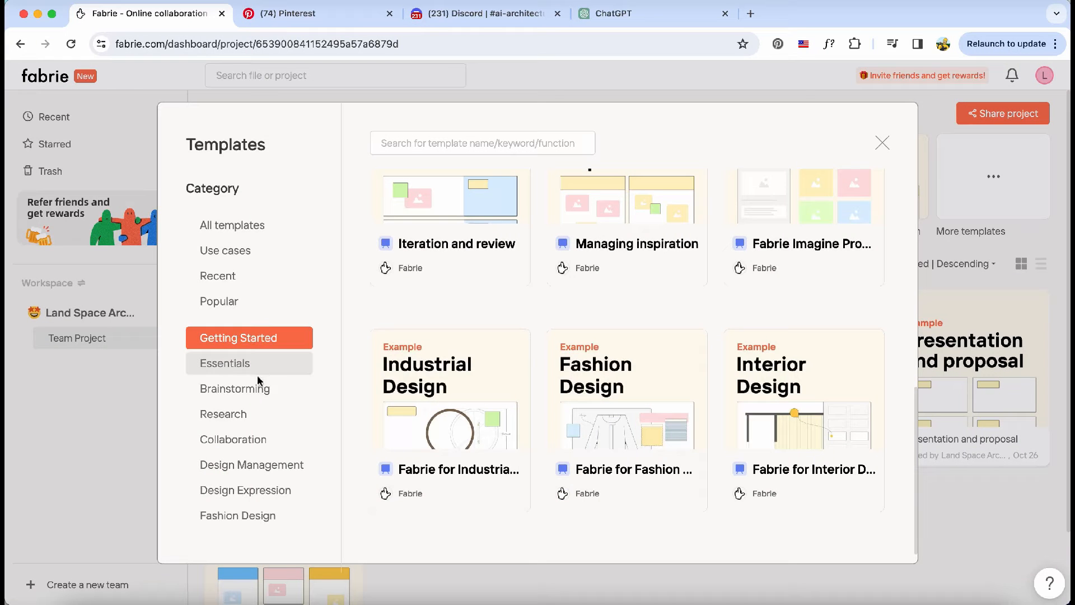
Close the gallery and open the Interior Design Plan board with its Meeting Minutes PDF.
click(235, 388)
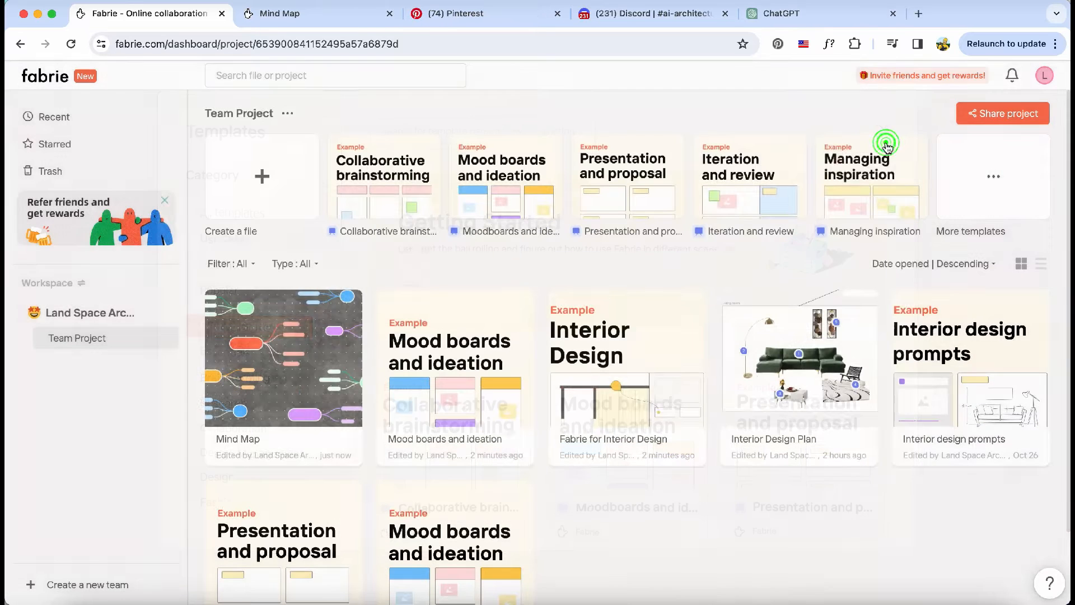
click(798, 357)
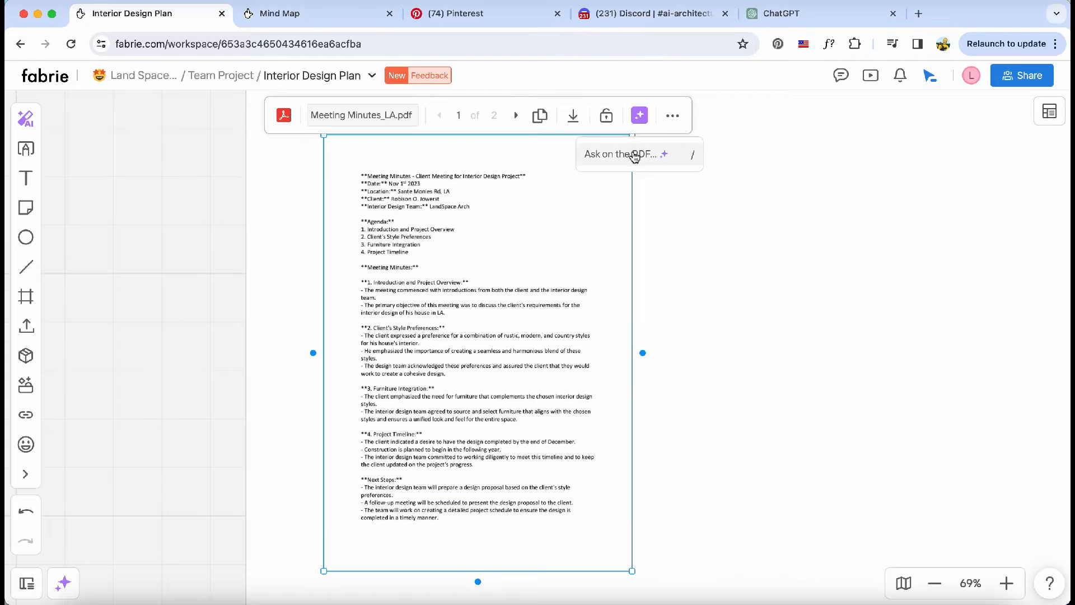
Get an AI summary of the meeting minutes and a mind map of 2023 US interior styles.
click(638, 154)
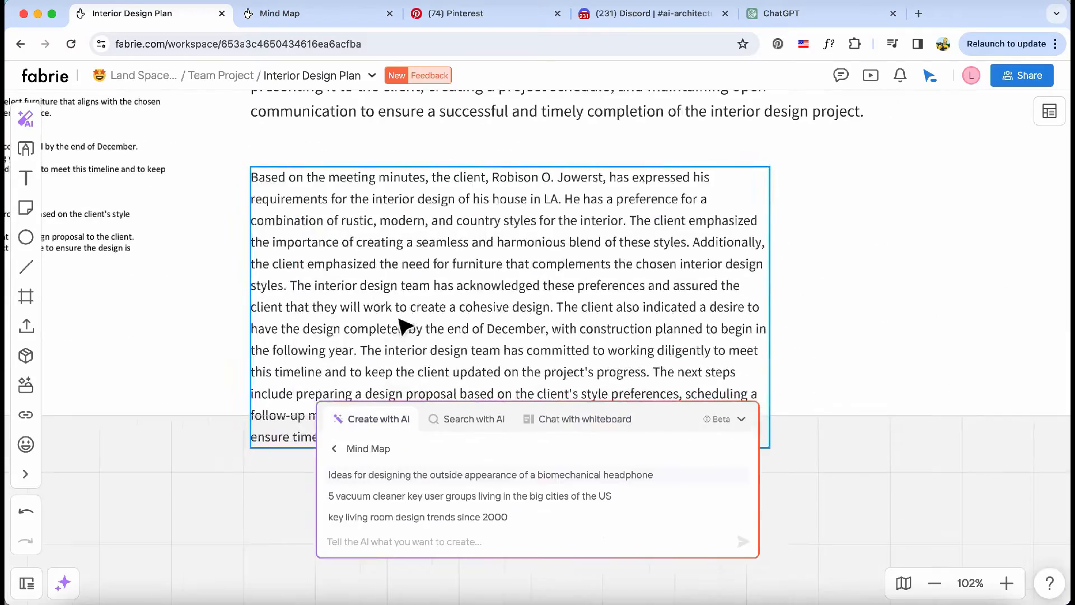
click(584, 419)
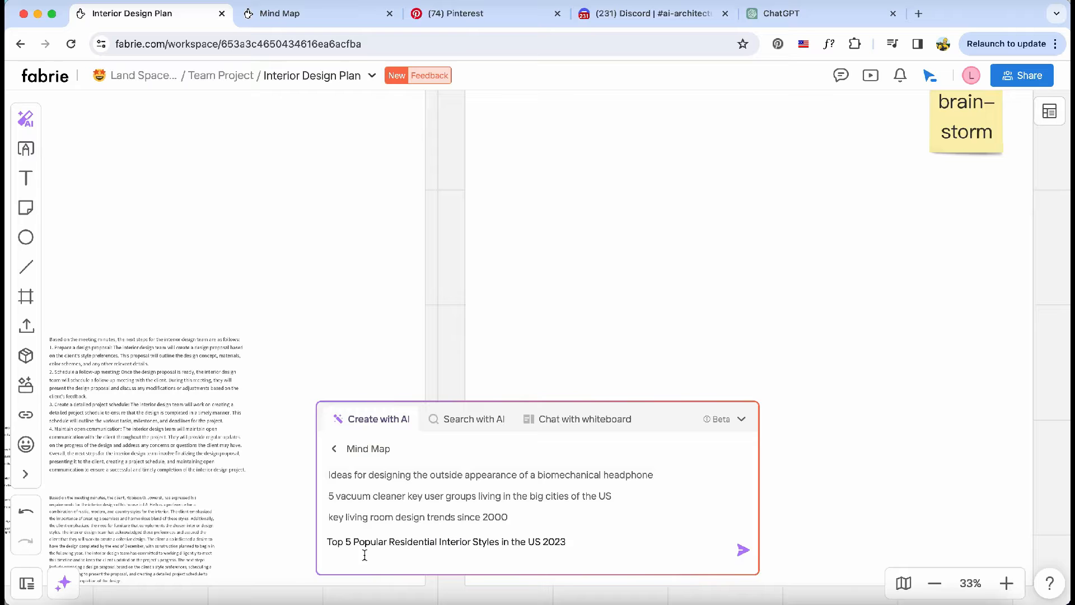
click(742, 550)
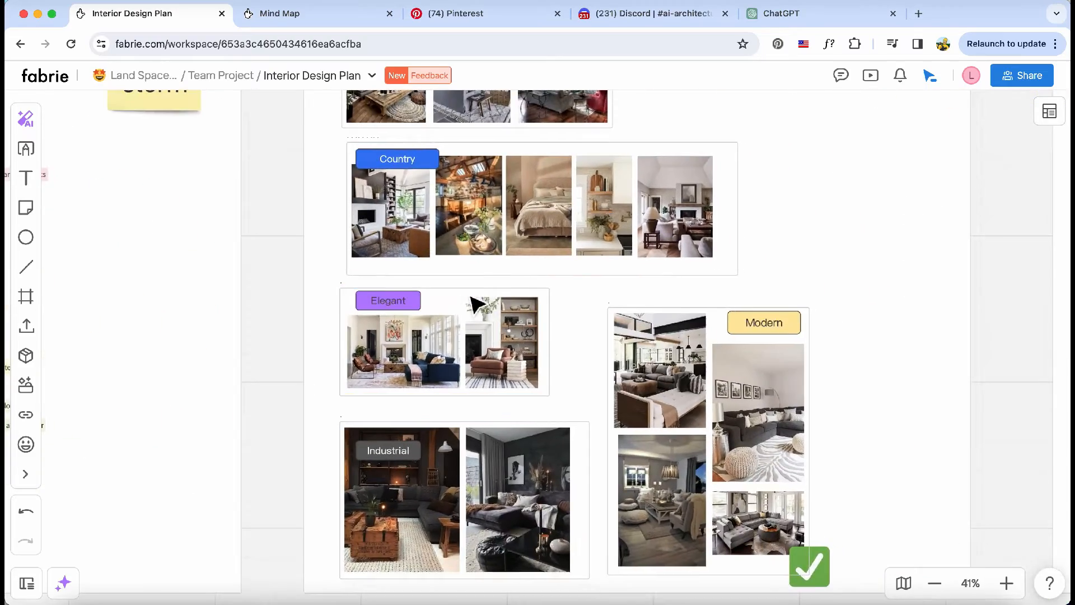
Place a pink '2nd meeting' sticky note beside the moodboard with enlarged text.
click(25, 204)
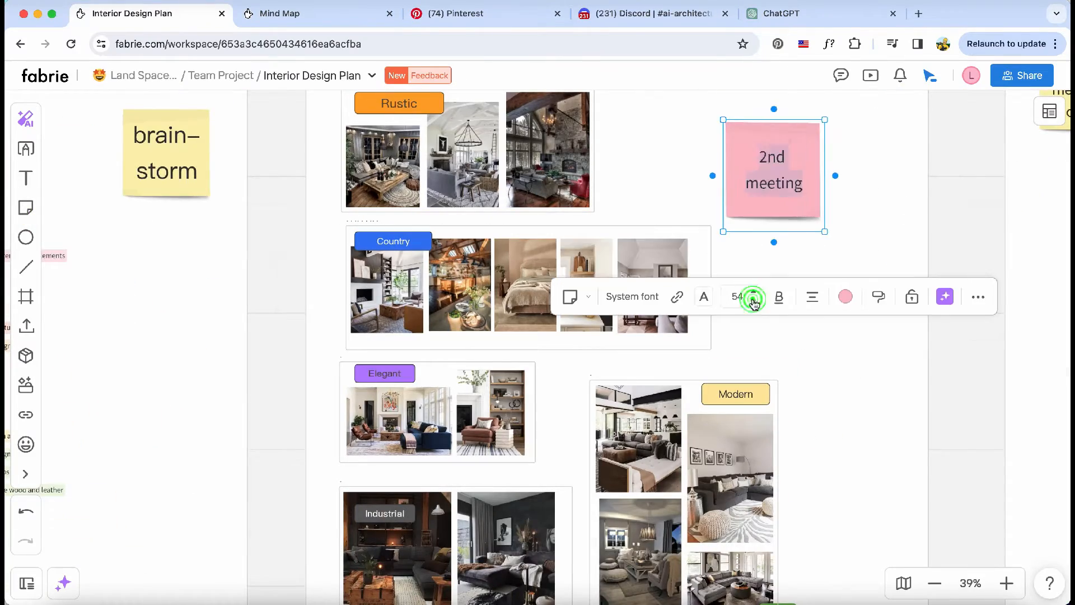
click(455, 13)
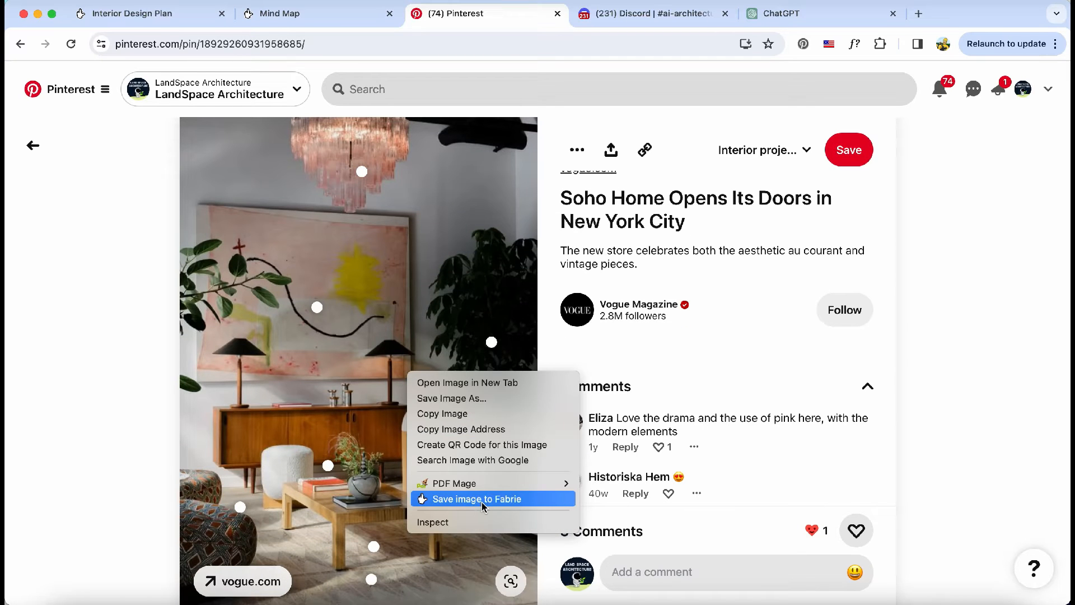
Save the Soho Home and green-artwork living room images from Pinterest to Fabrie.
click(478, 498)
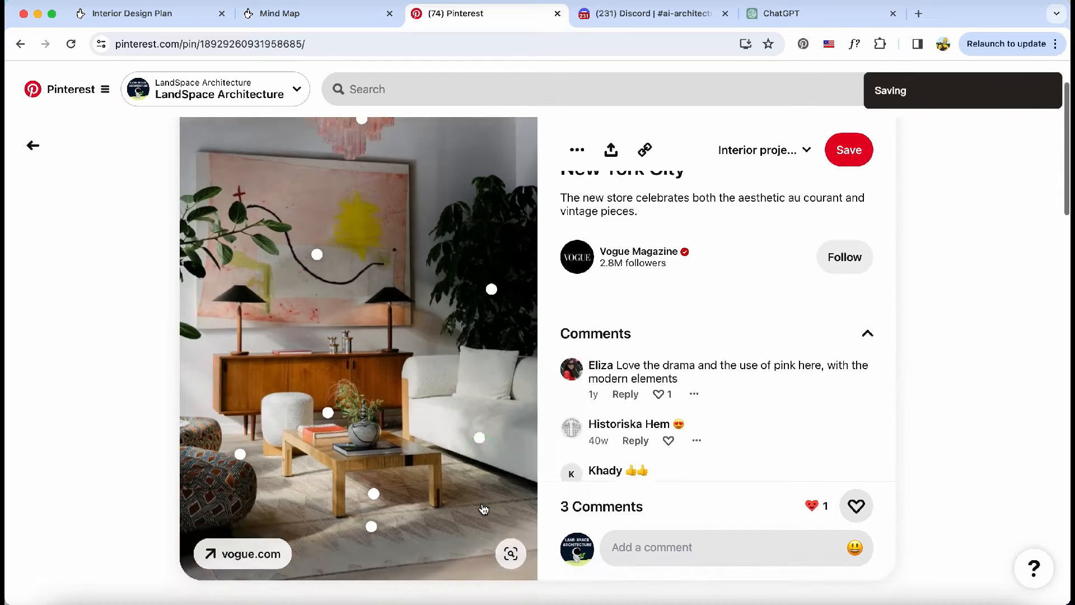
scroll(down, 3)
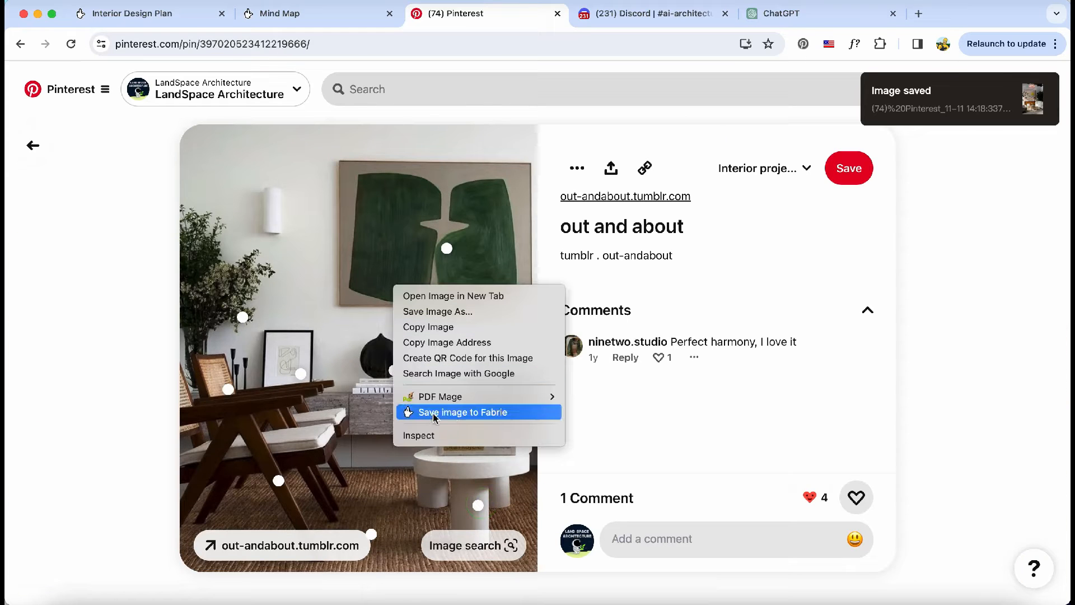
click(463, 412)
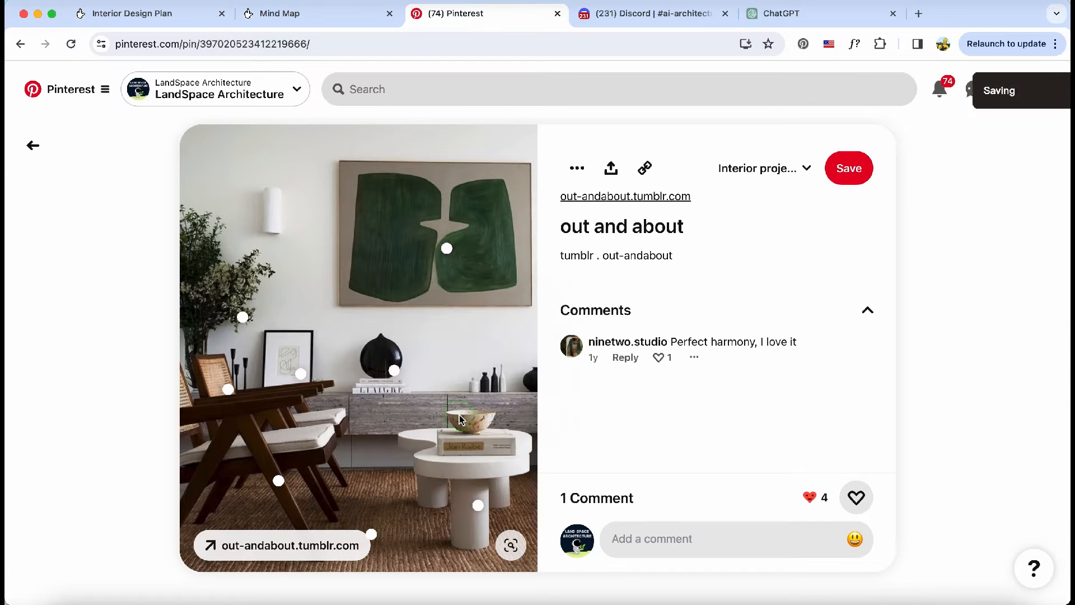
click(131, 13)
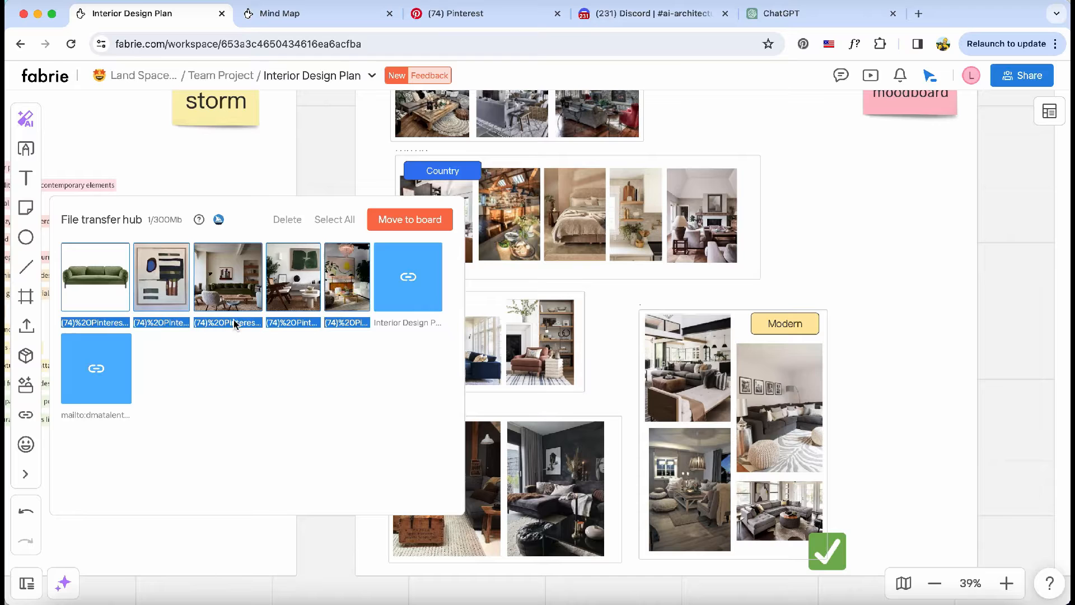
Move the saved images into the Modern frame and page through the presentation slides.
click(409, 219)
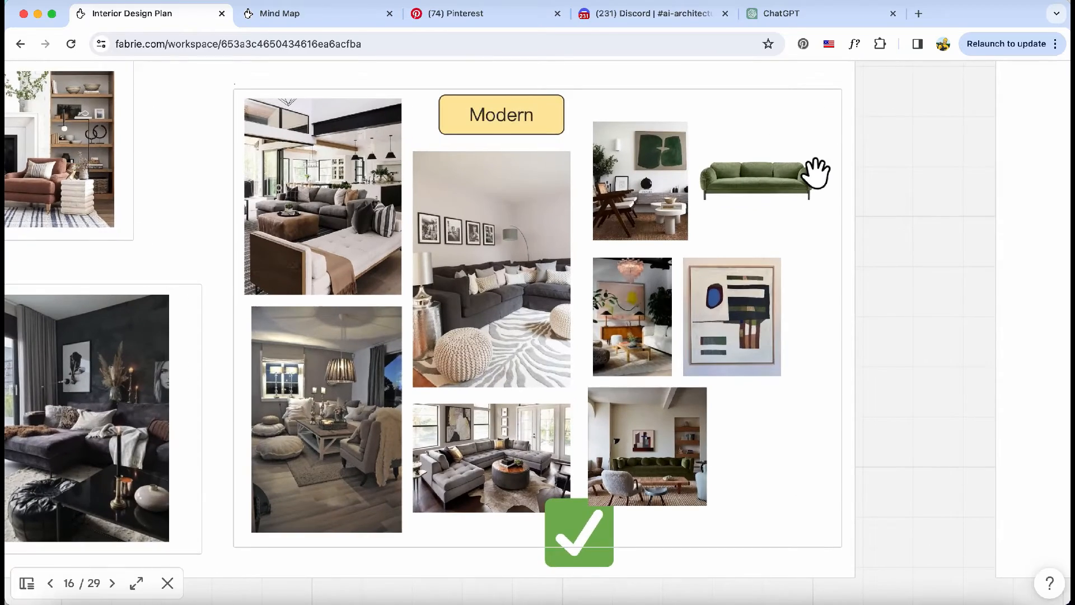
click(112, 583)
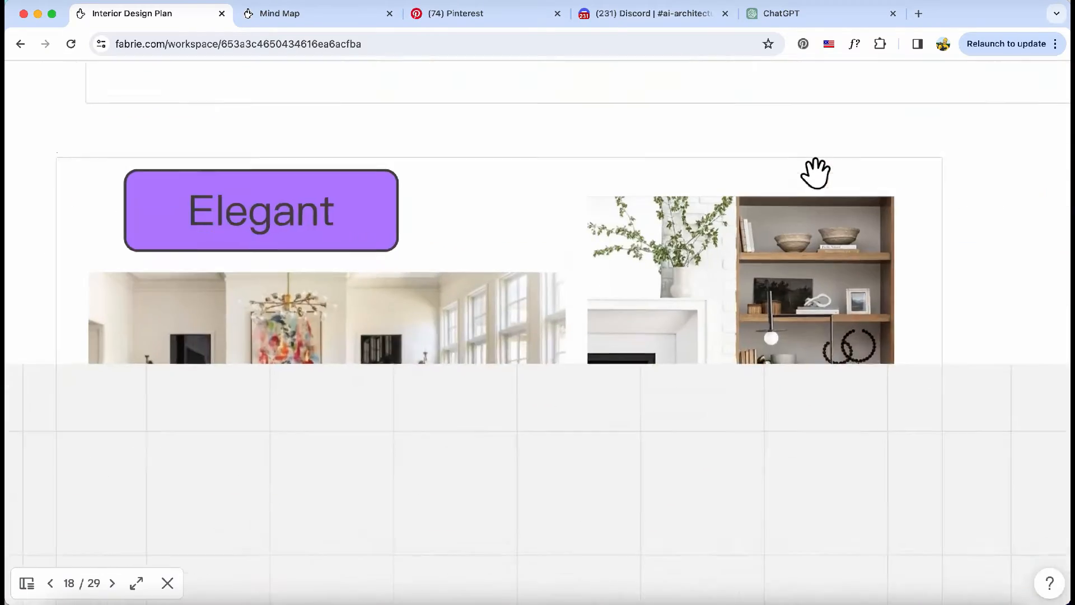
click(112, 584)
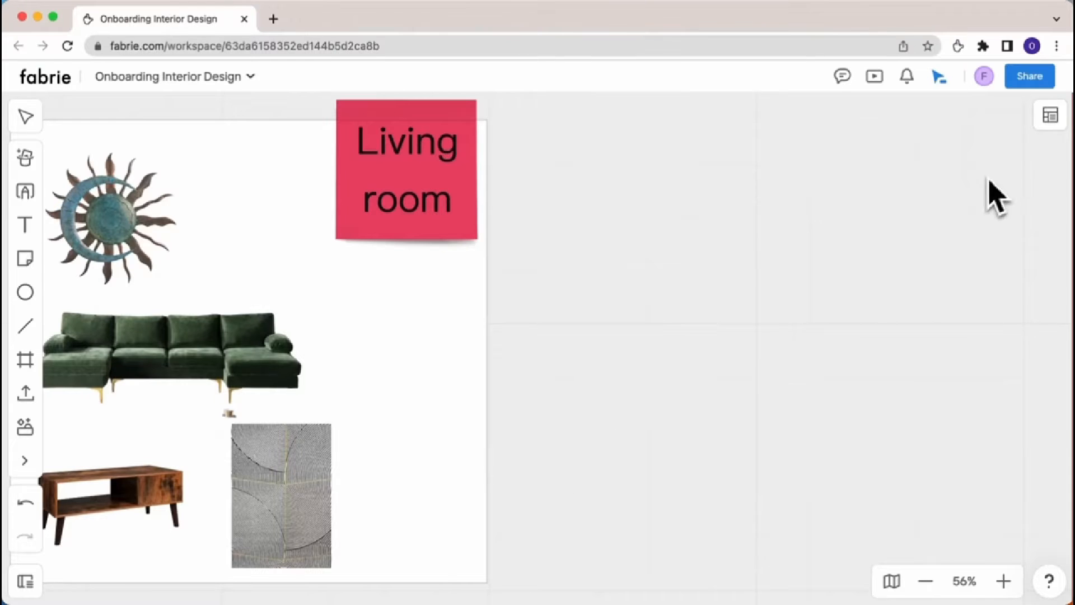
Turn the lamp image into a Synced Card from the Moodboard materials database and choose its fields.
click(1050, 115)
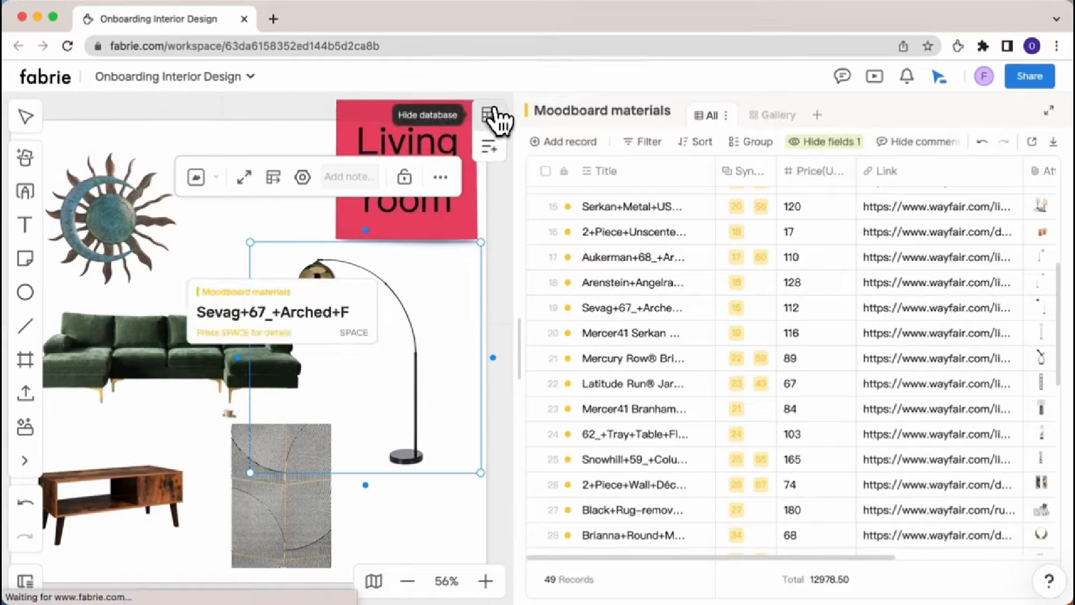
click(488, 113)
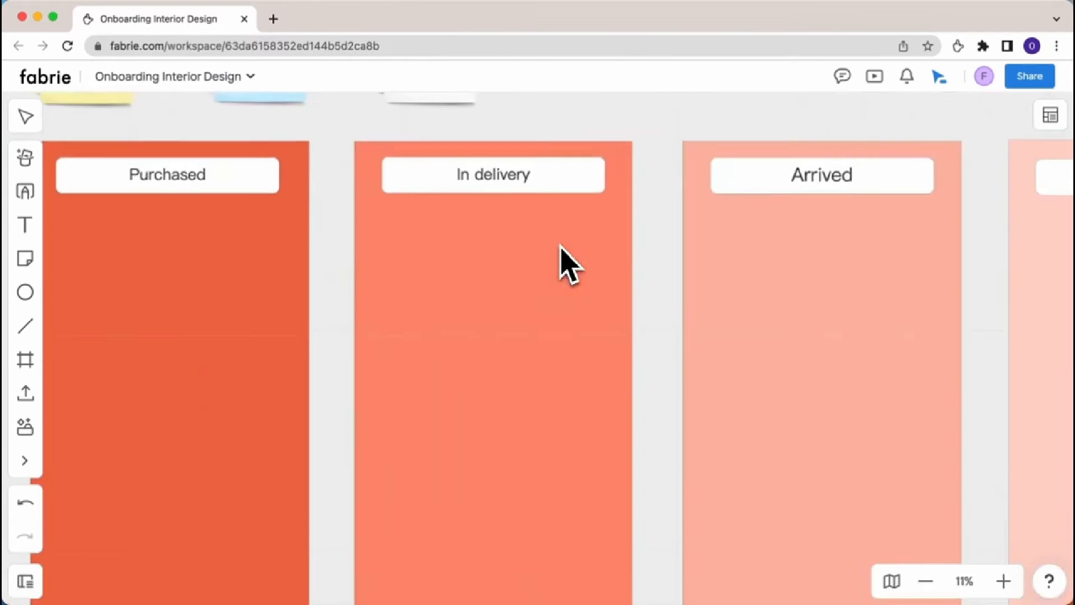
click(1051, 114)
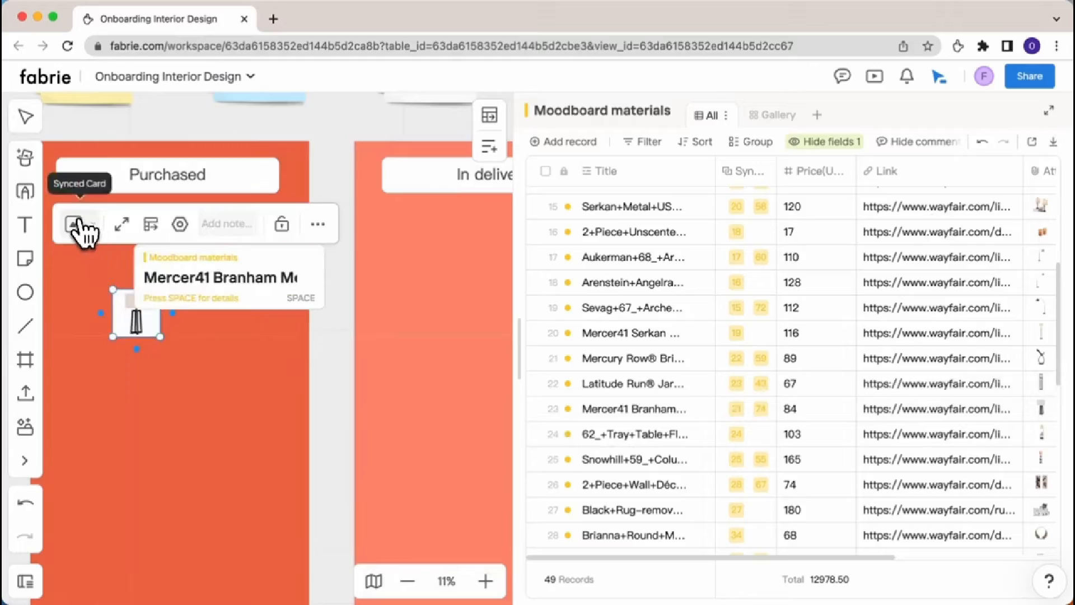
click(180, 224)
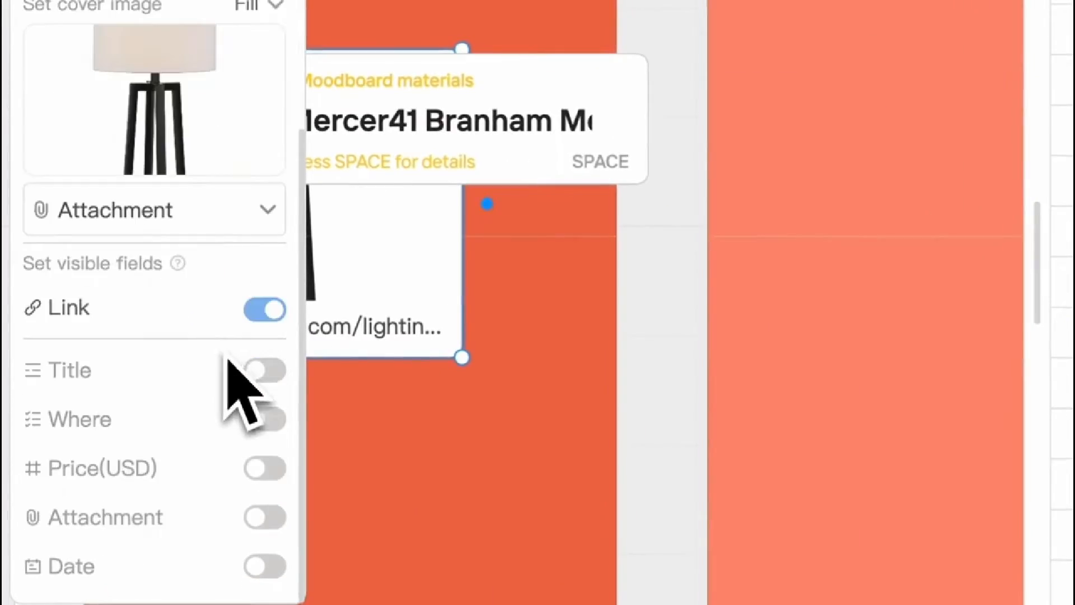
click(263, 370)
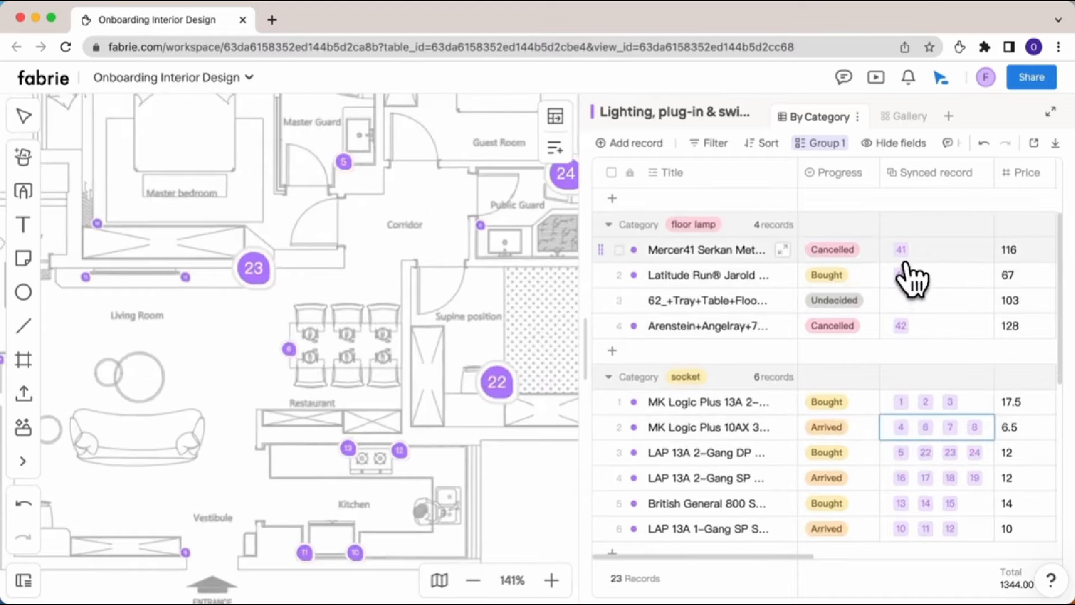
Follow a synced record to the Ollie 73" Vegan Leather Sofa Wayfair page.
click(551, 580)
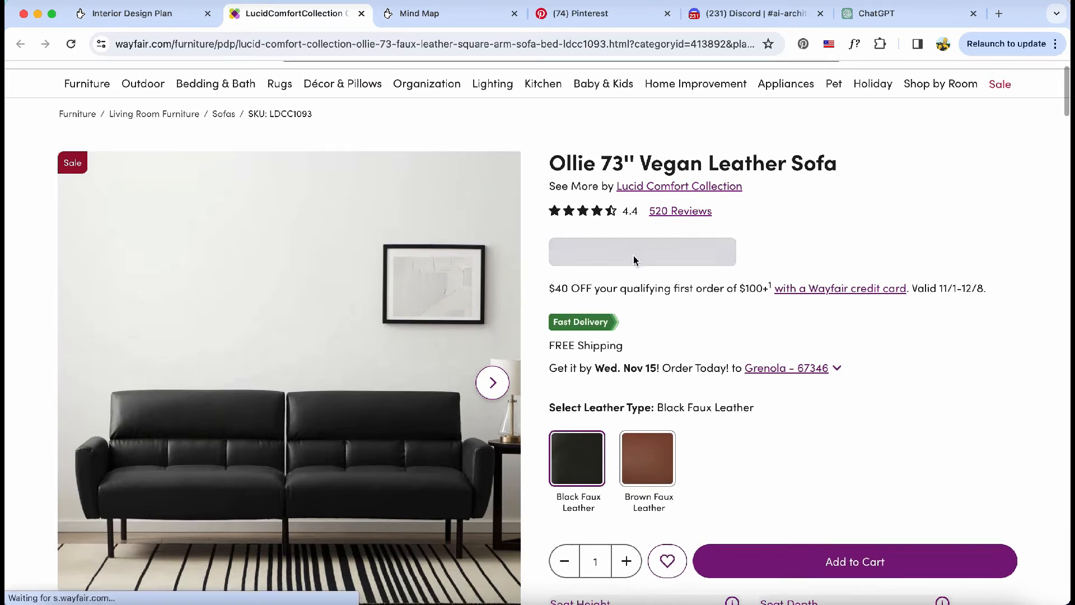
click(131, 13)
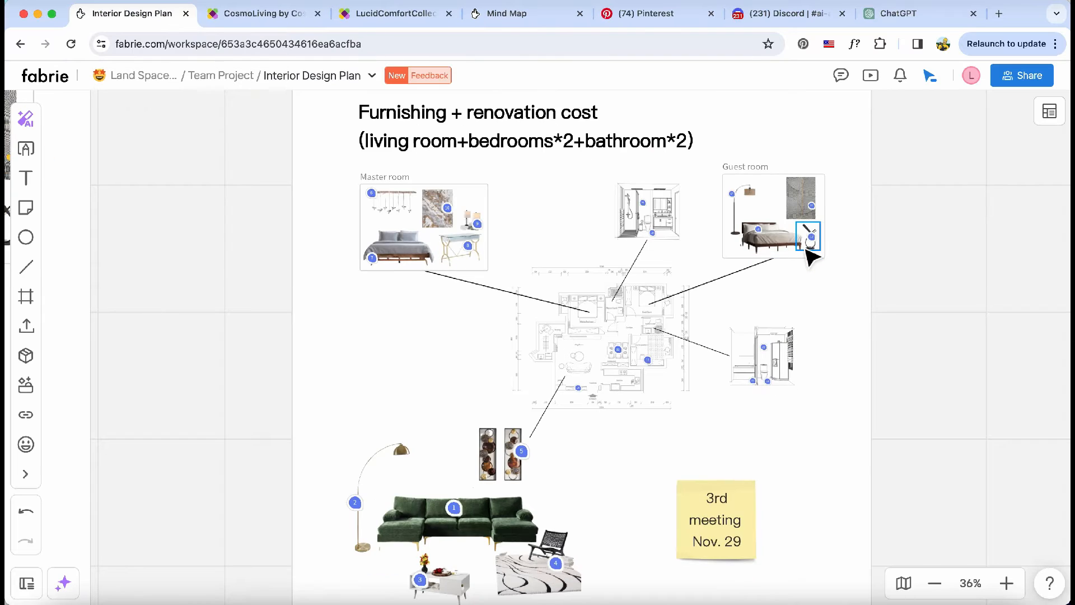
Render the furniture collage into four 'modern living room, white wall, natural light' images.
click(1006, 583)
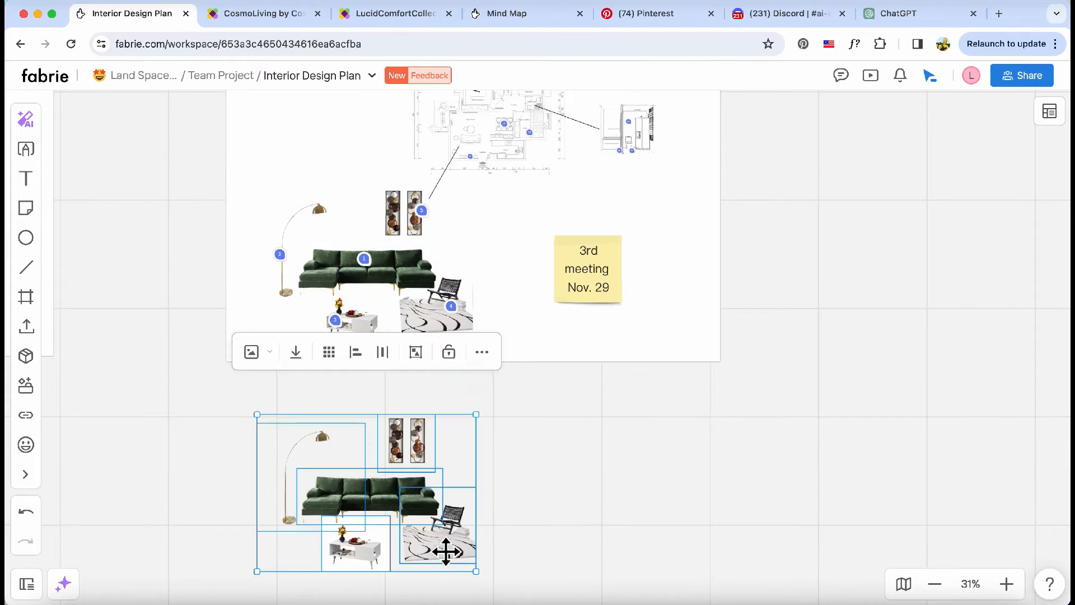
click(832, 158)
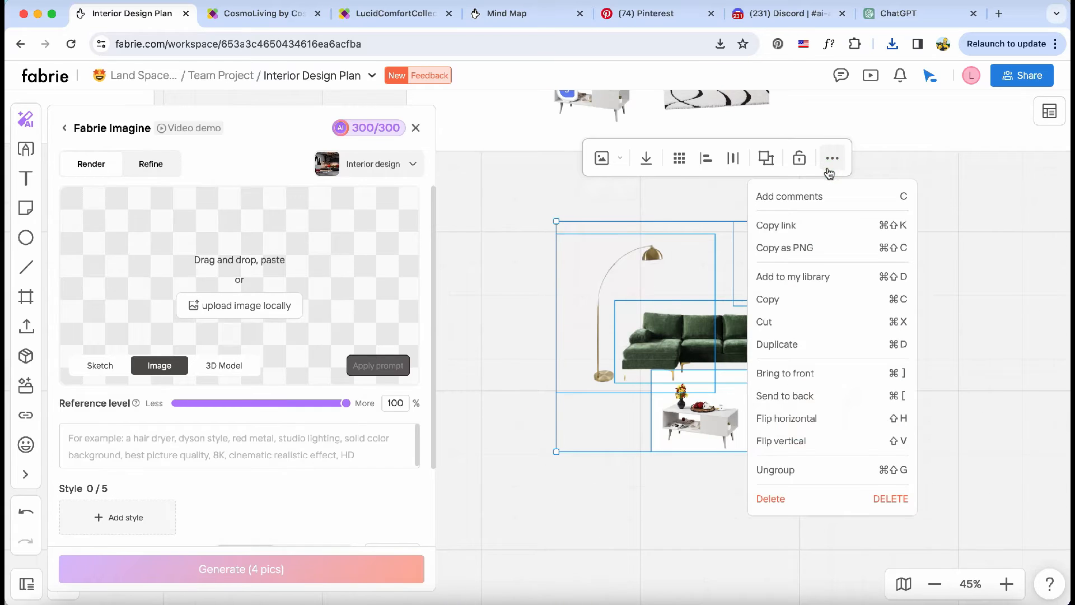
mouse_move(812, 258)
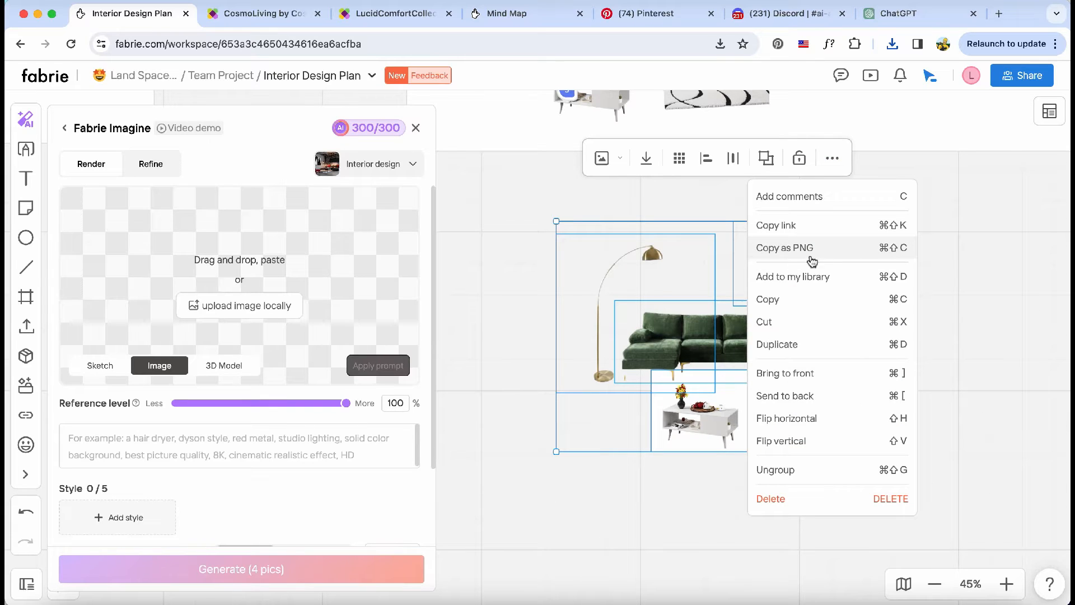
click(785, 247)
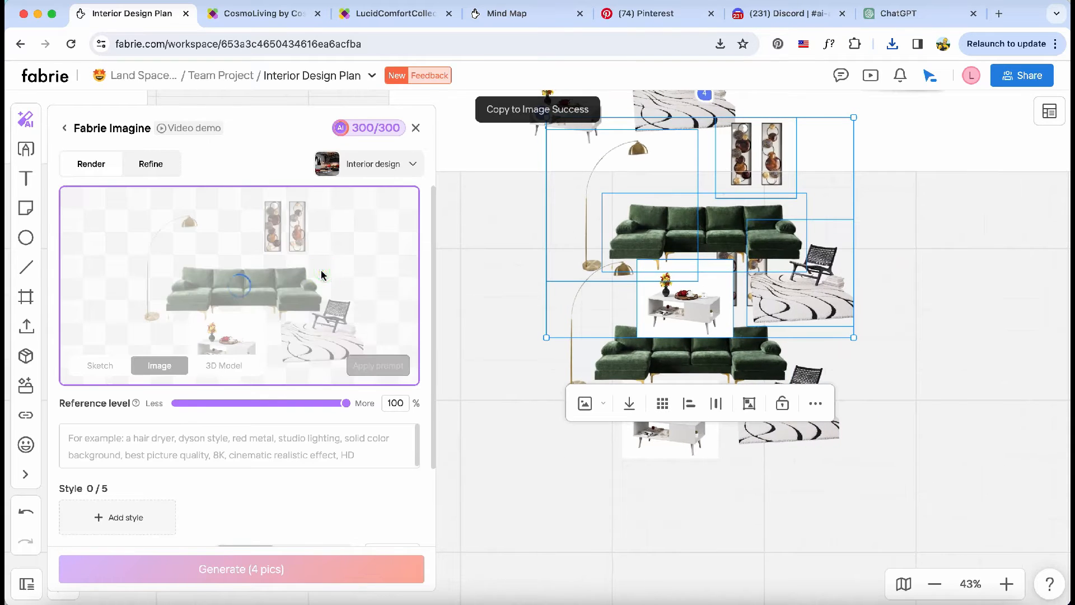
text(a modern)
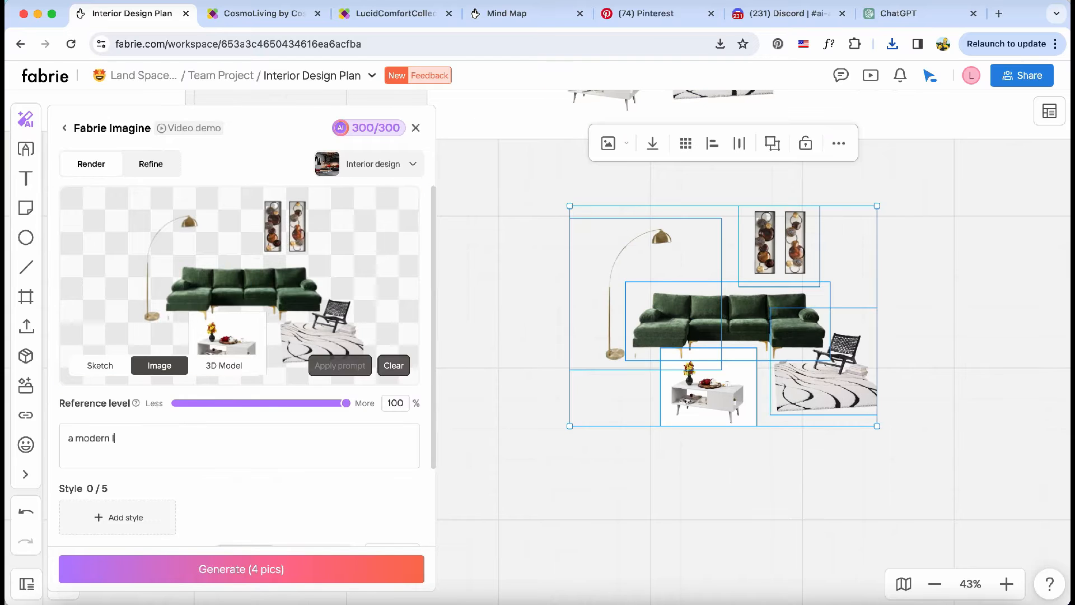
text(living room, white wall, natural lig)
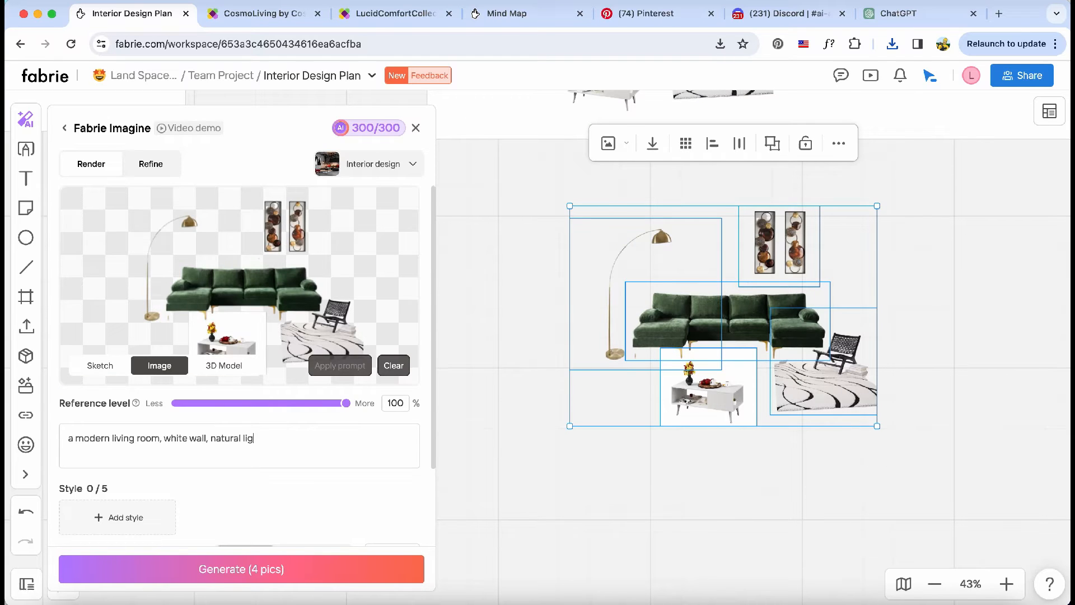
click(242, 568)
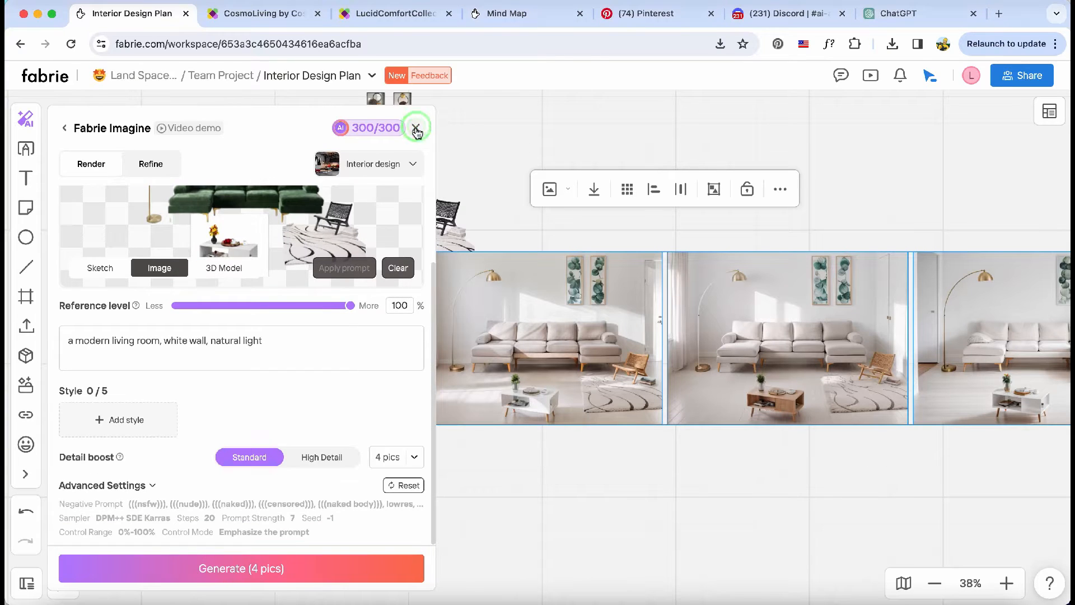
click(417, 129)
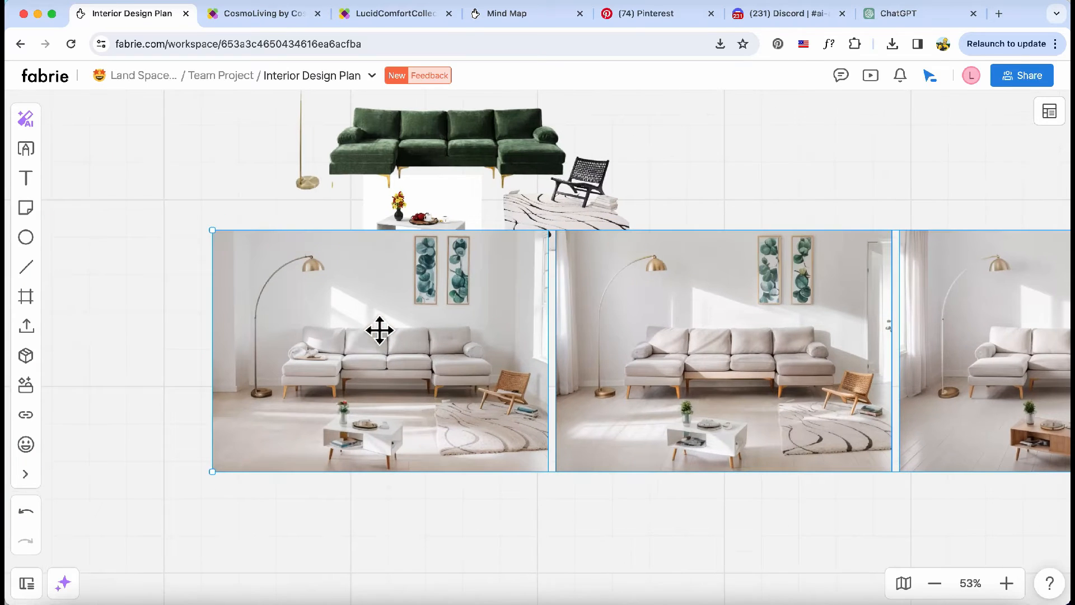
click(380, 330)
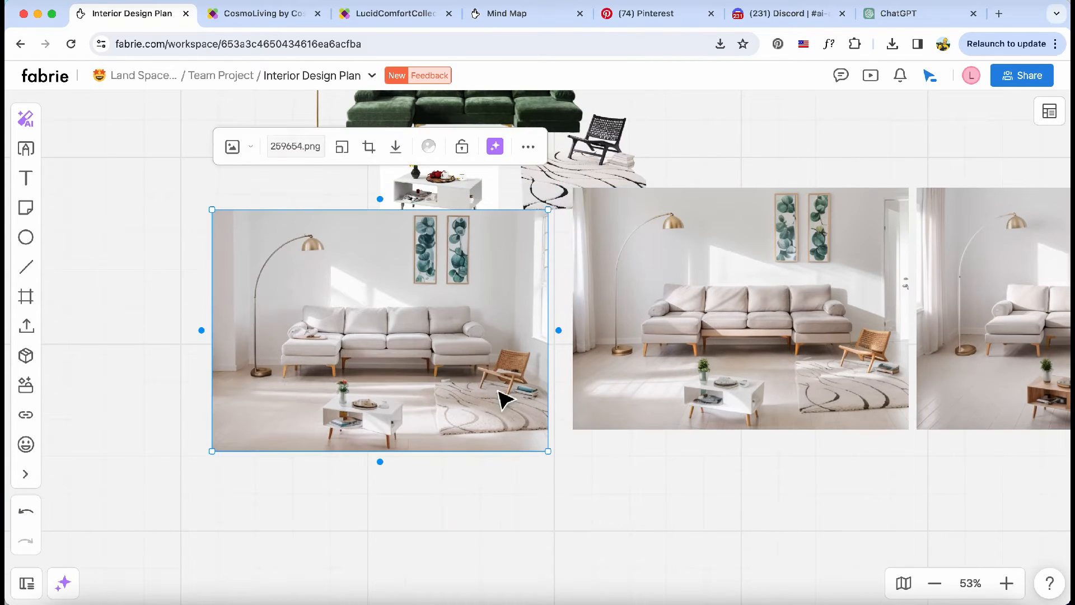
Refine the wall art into 'a large modern painting' and upscale one result.
click(495, 146)
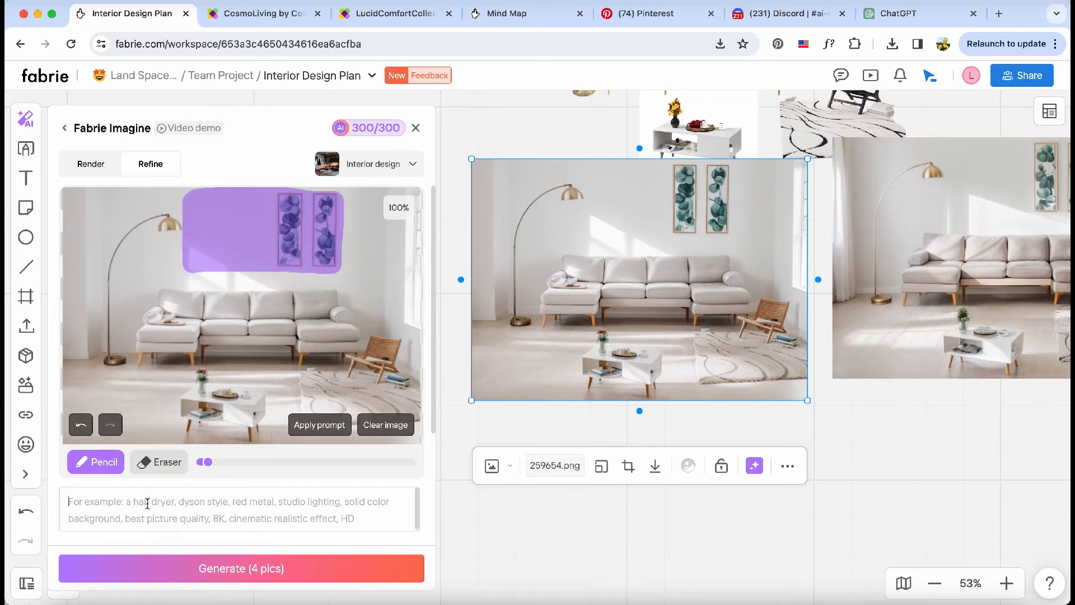
text(a large modern pa)
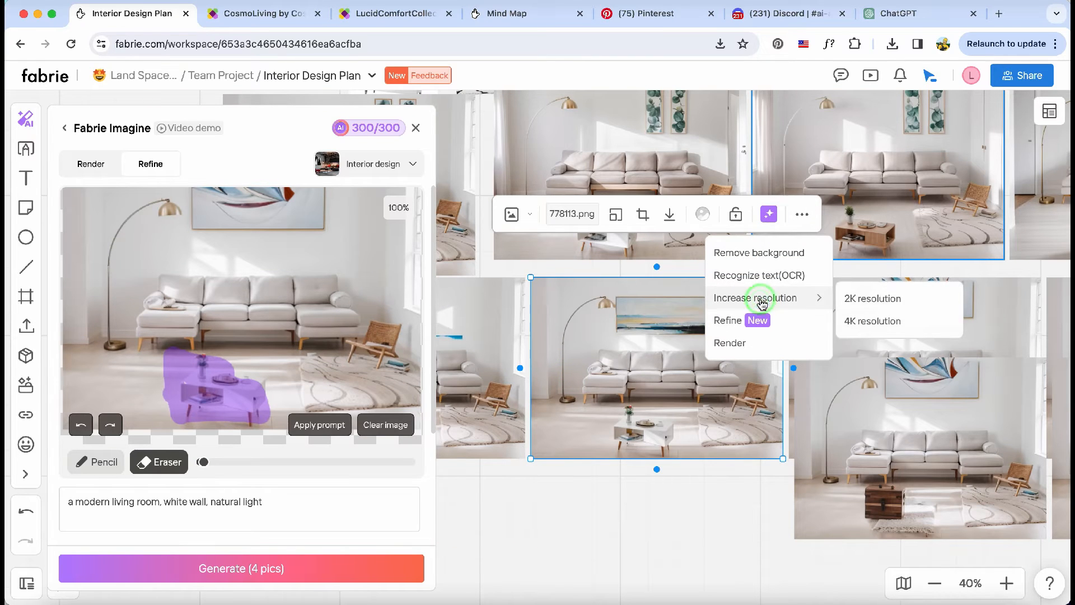
click(872, 299)
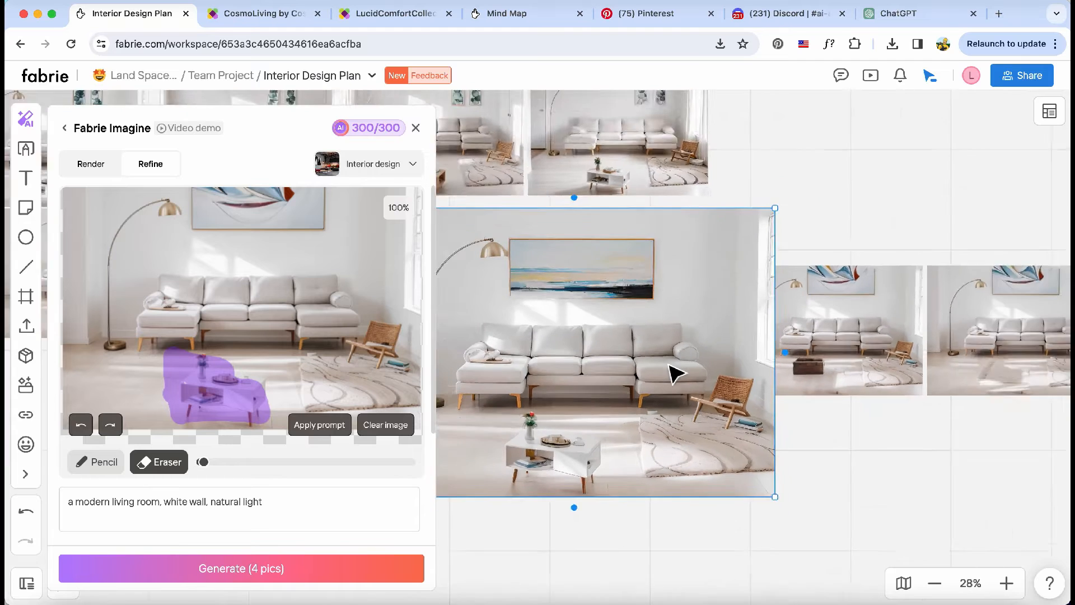
click(1049, 110)
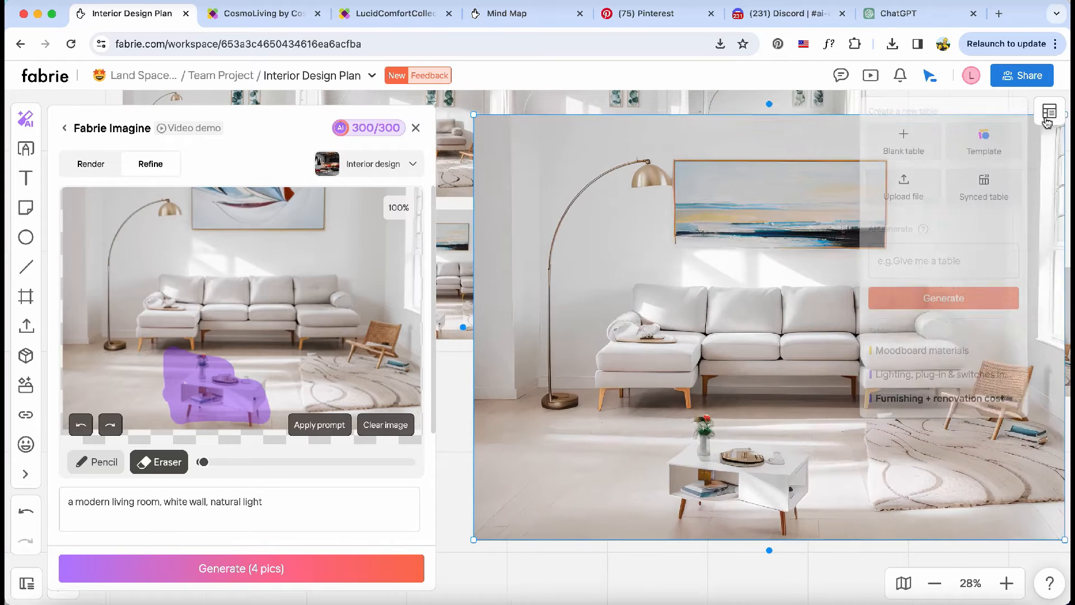
Render the bedroom sketch as 'a modern deco bedroom, cozy, wooden floor, white wall, HD'.
click(150, 164)
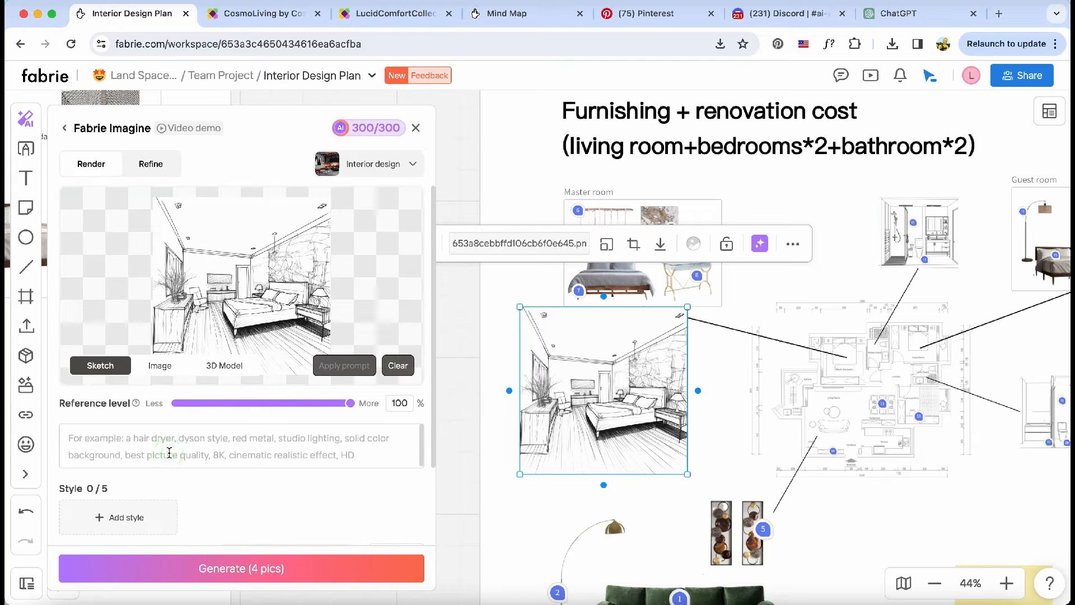
text(a modern)
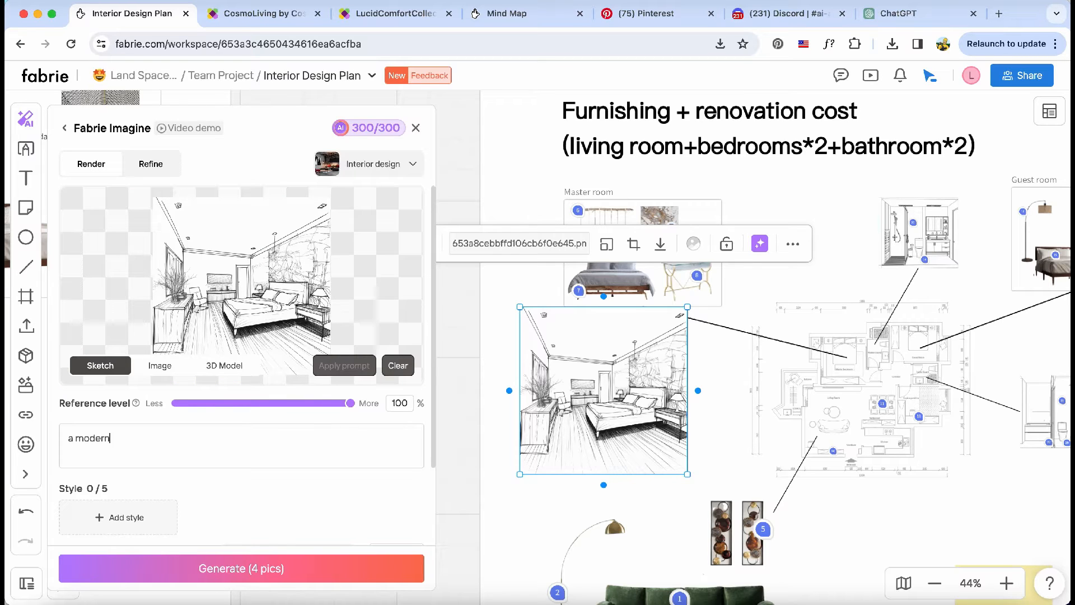
text(deco bedroom, cozy, wooden floor, white wall,)
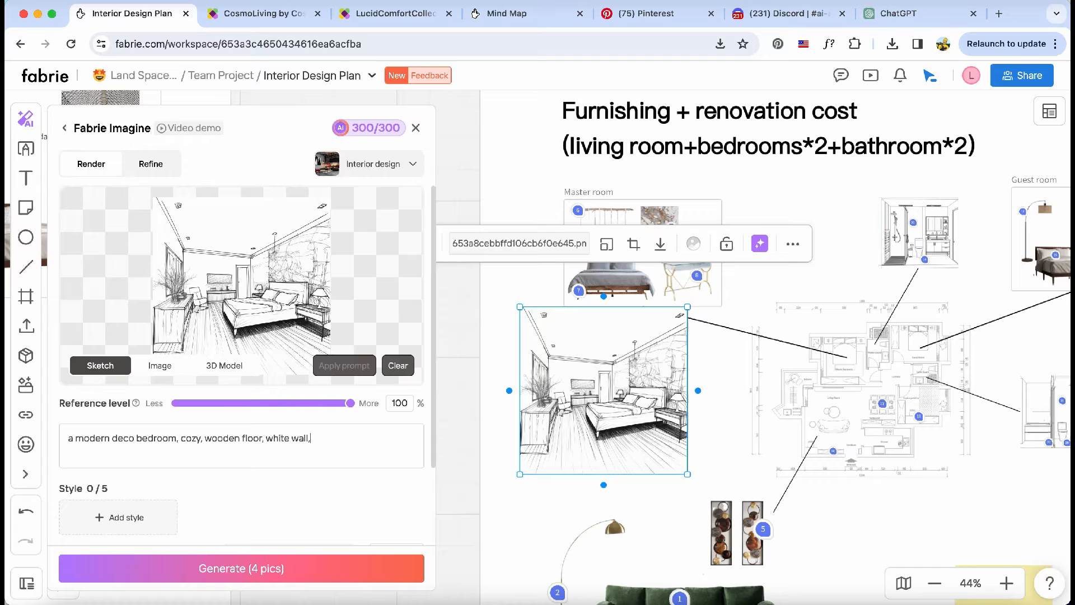
text(HD)
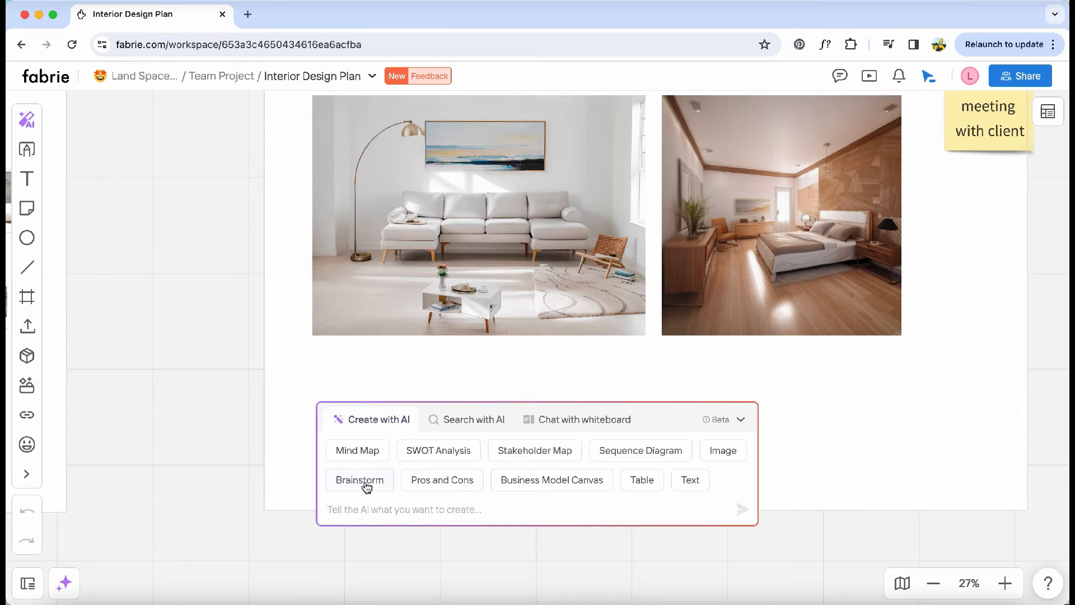
Brainstorm 'Types of stairs in home' and their shapes as AI sticky notes.
click(359, 479)
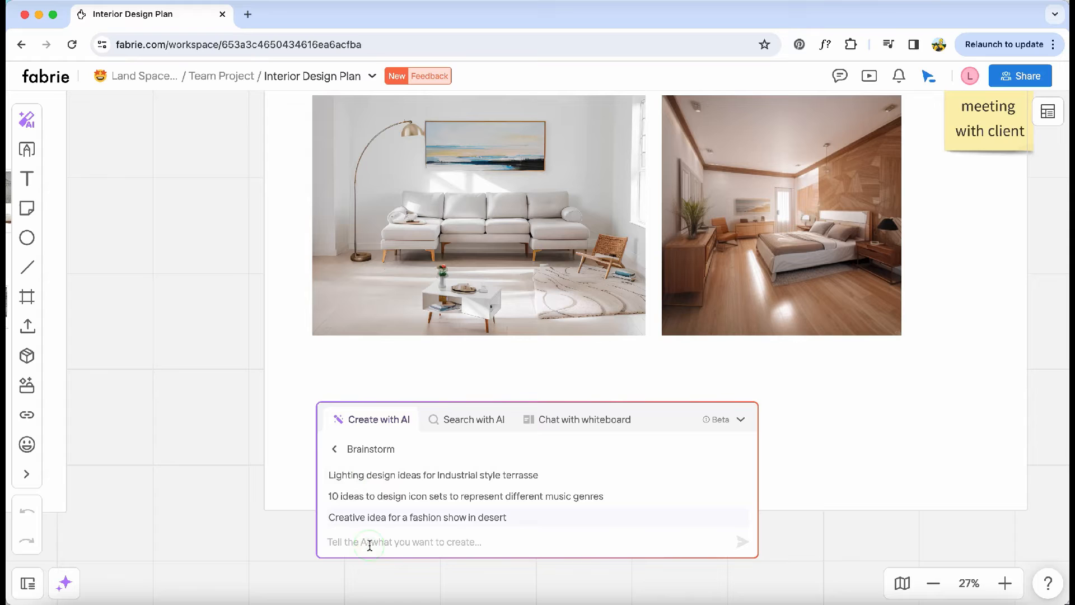
text(Types of stairs in home)
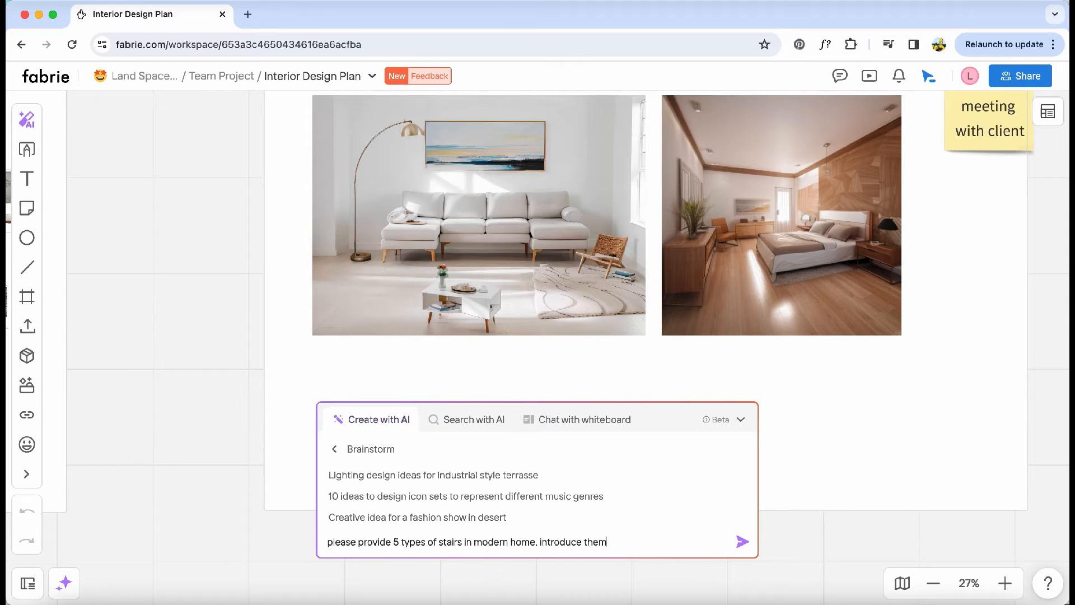
text(their shapes, types, color,)
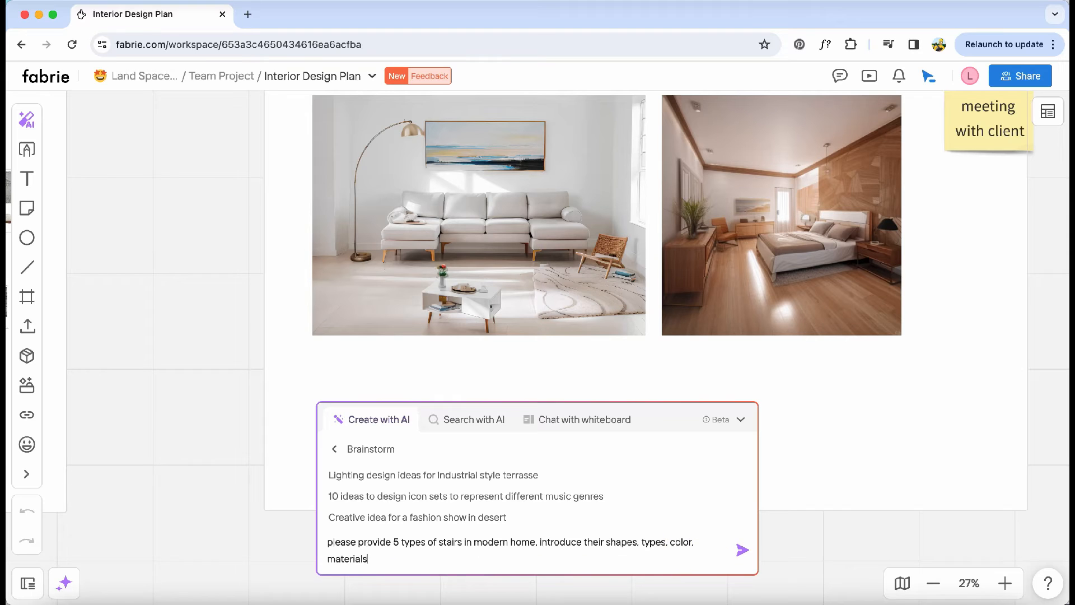
click(742, 551)
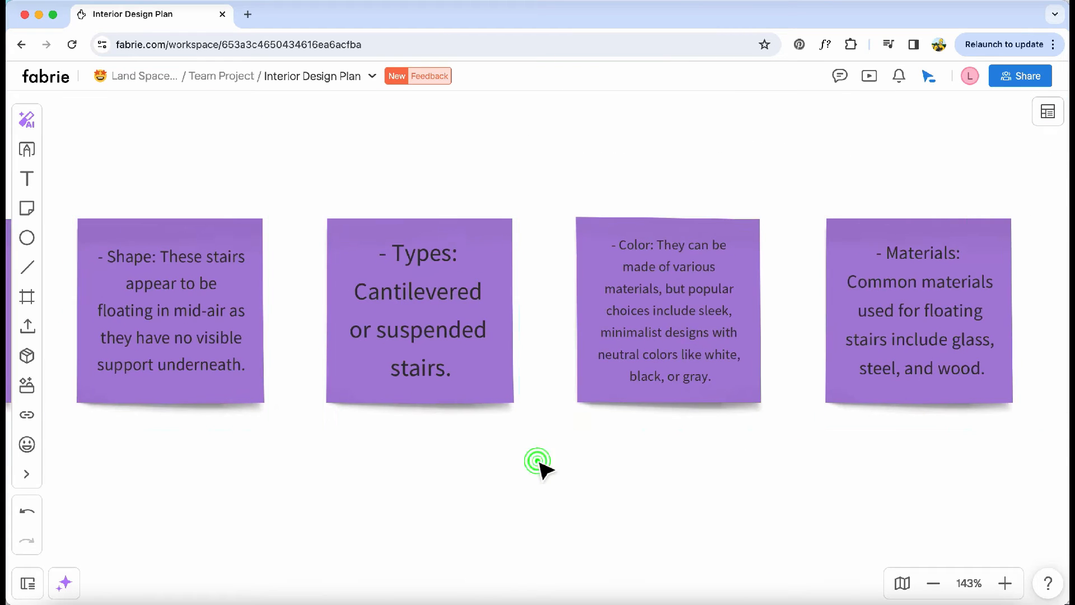
Select the L-shaped stair types and shape notes as the render prompt source.
scroll(right, 3)
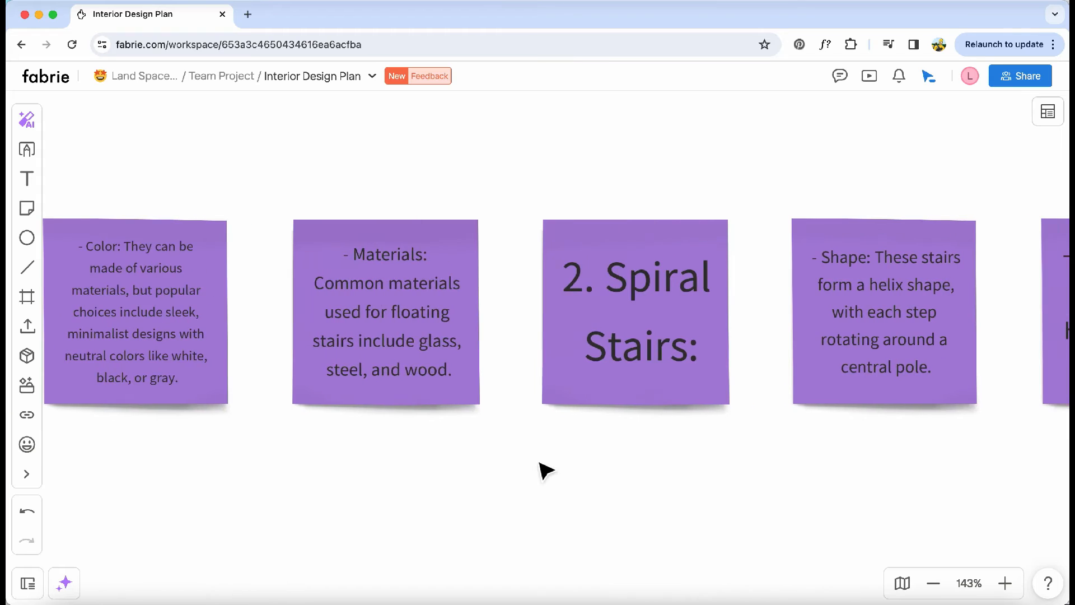
scroll(right, 3)
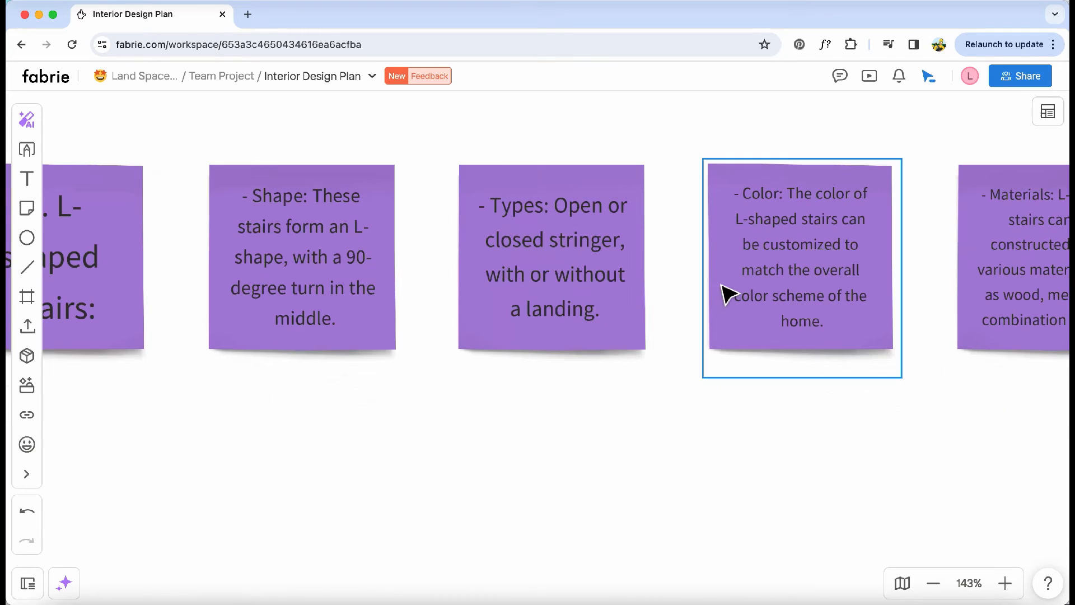
click(553, 267)
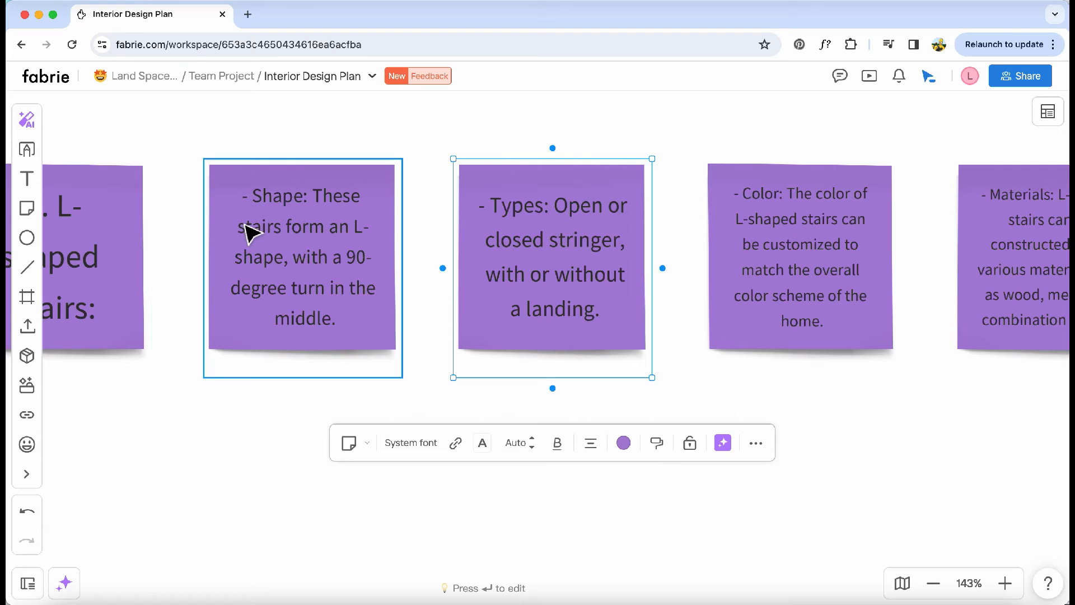
click(27, 119)
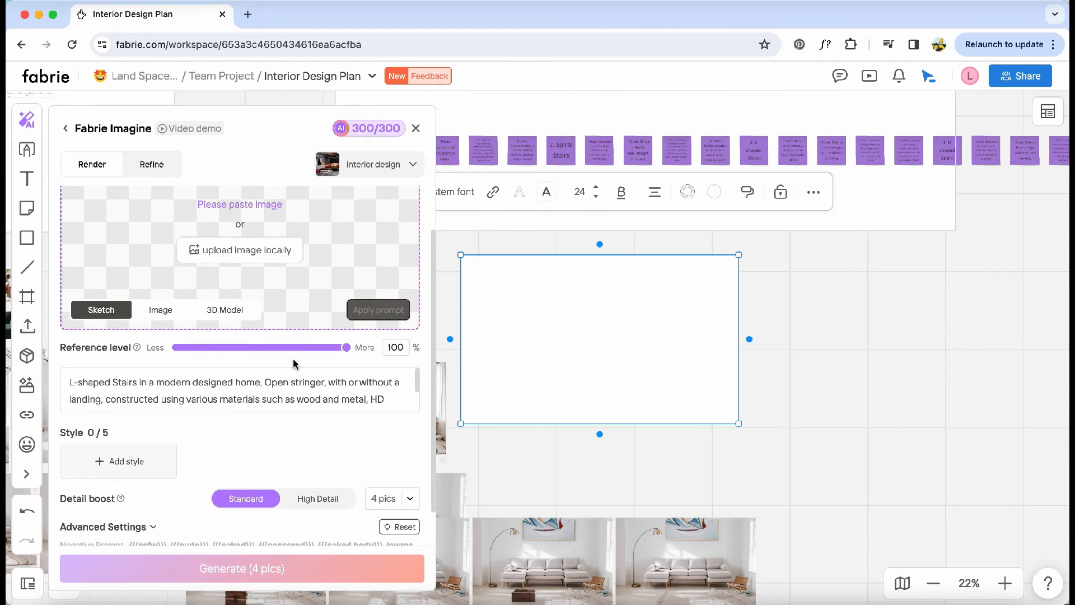
Apply the Modern architecture style to the L-shaped stairs render.
click(118, 461)
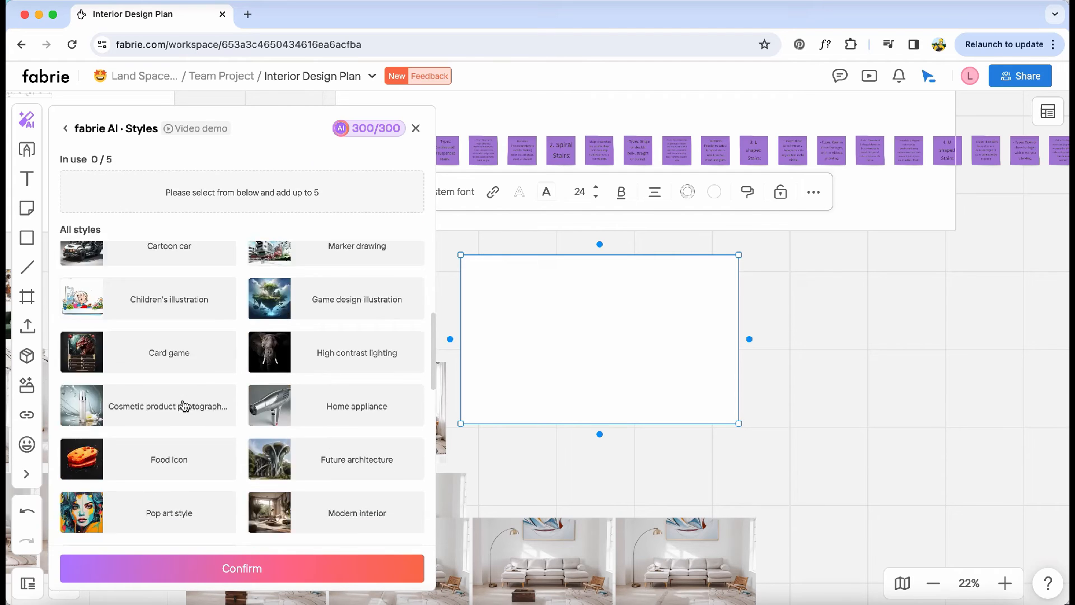
scroll(up, 3)
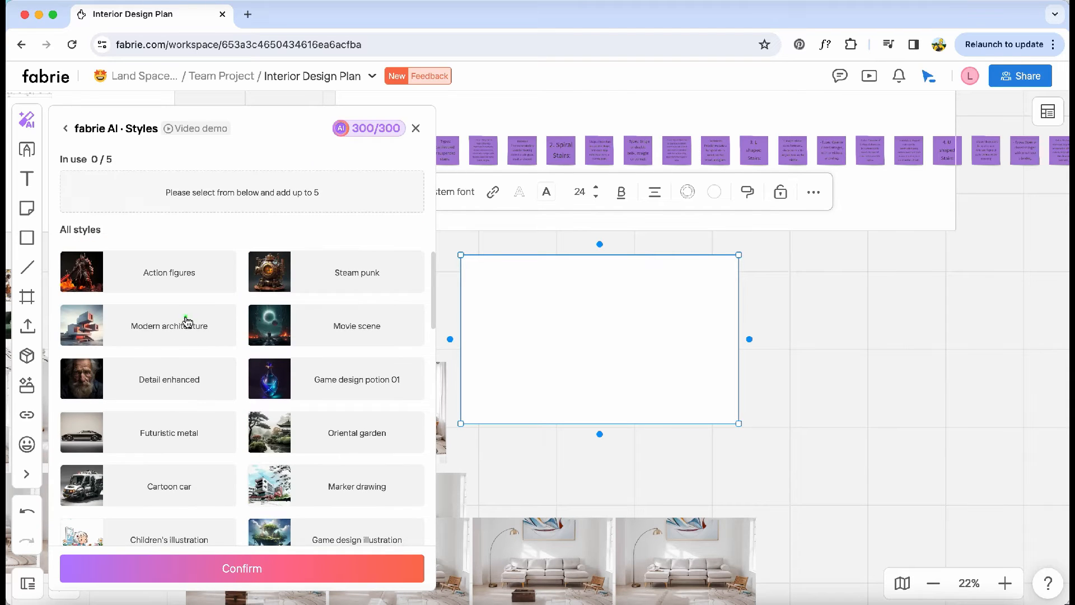
click(168, 325)
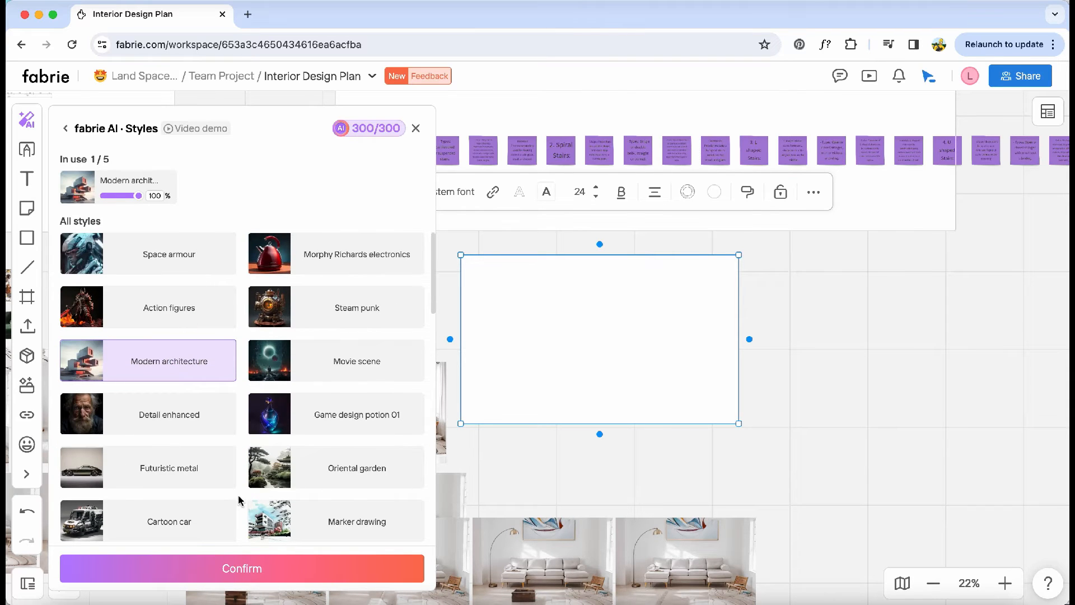
click(241, 568)
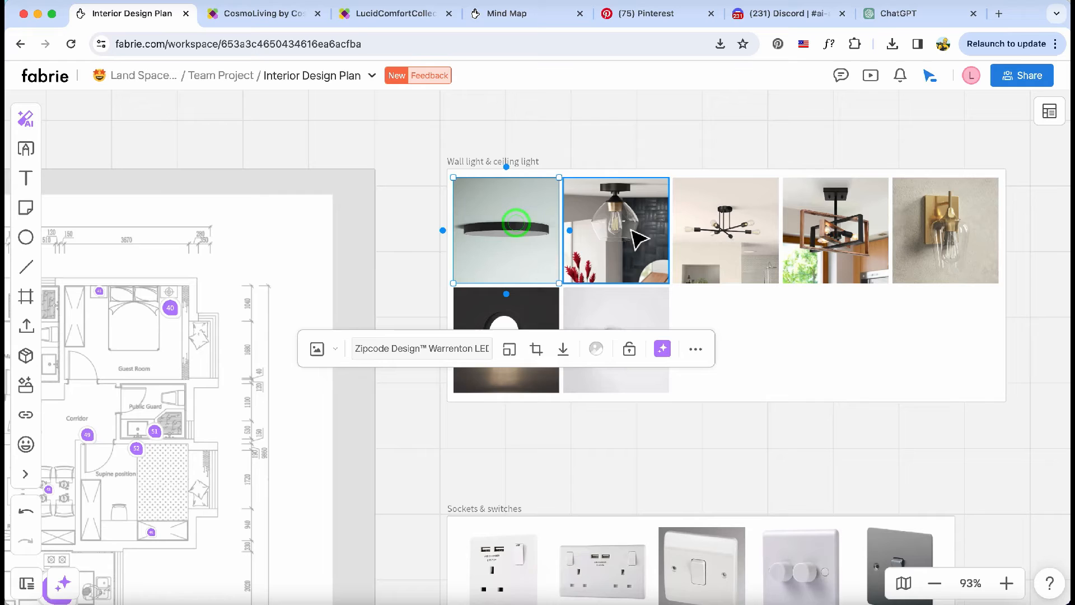
Open and close the comments panel, then select a floor plan marker.
click(840, 76)
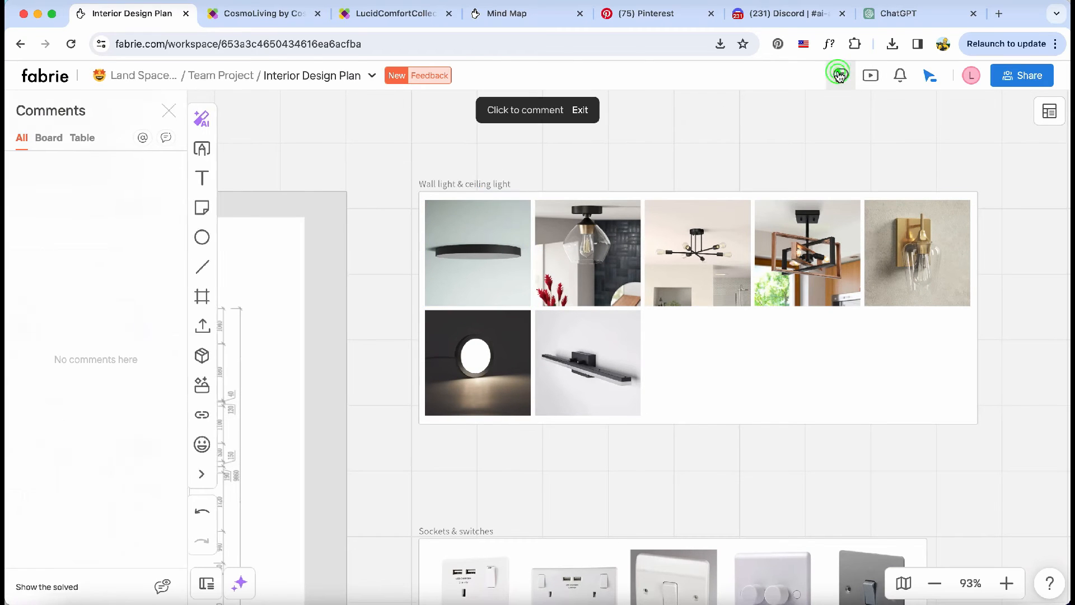
click(1050, 111)
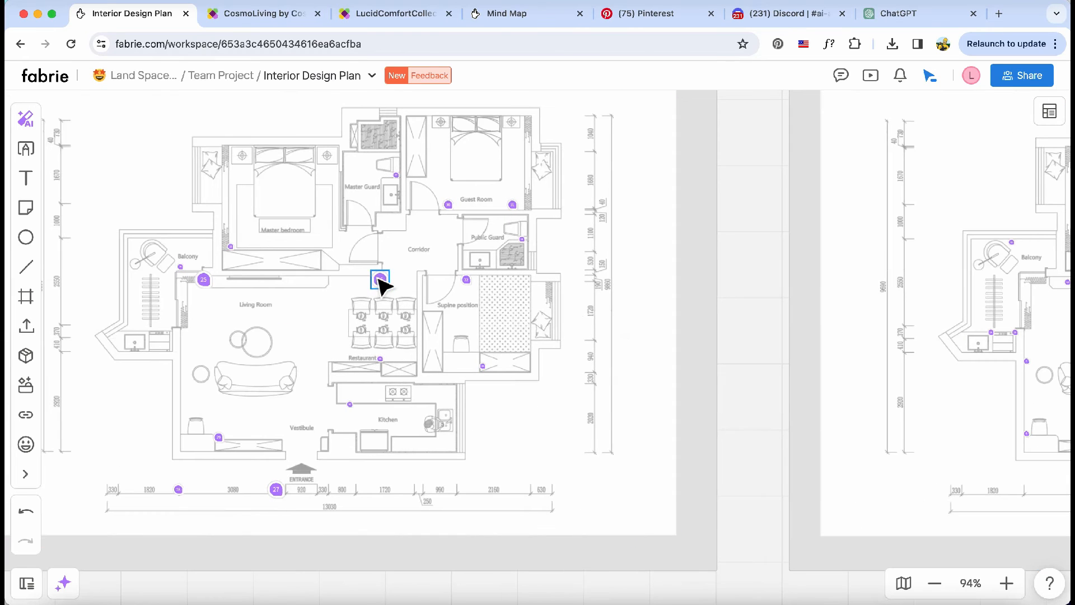
click(380, 280)
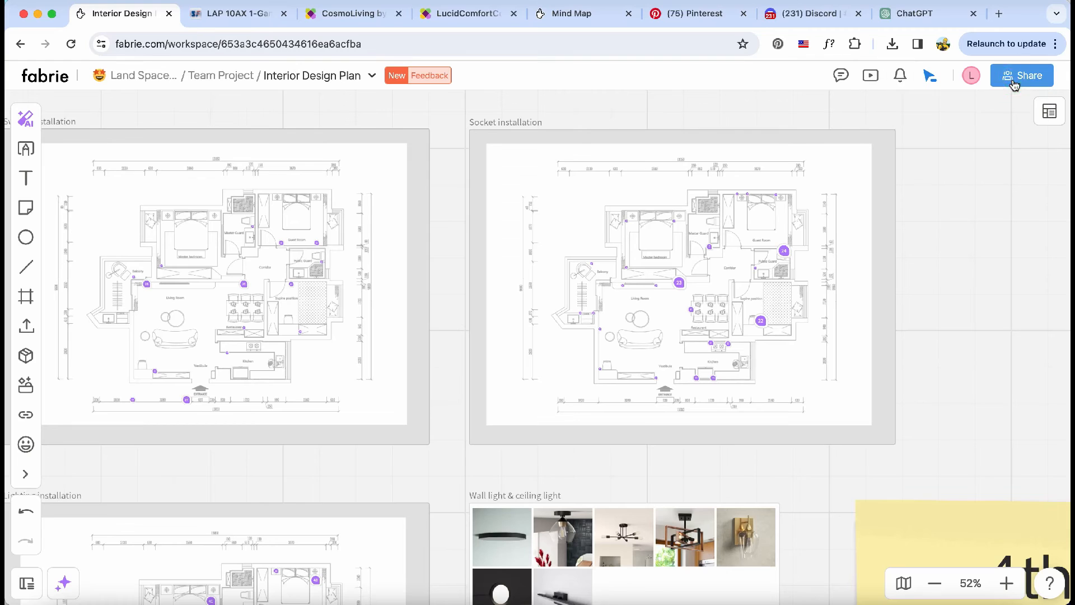
Invite a collaborator from Share, entering the email 'landspace.ar' and 'cpo'.
click(1021, 75)
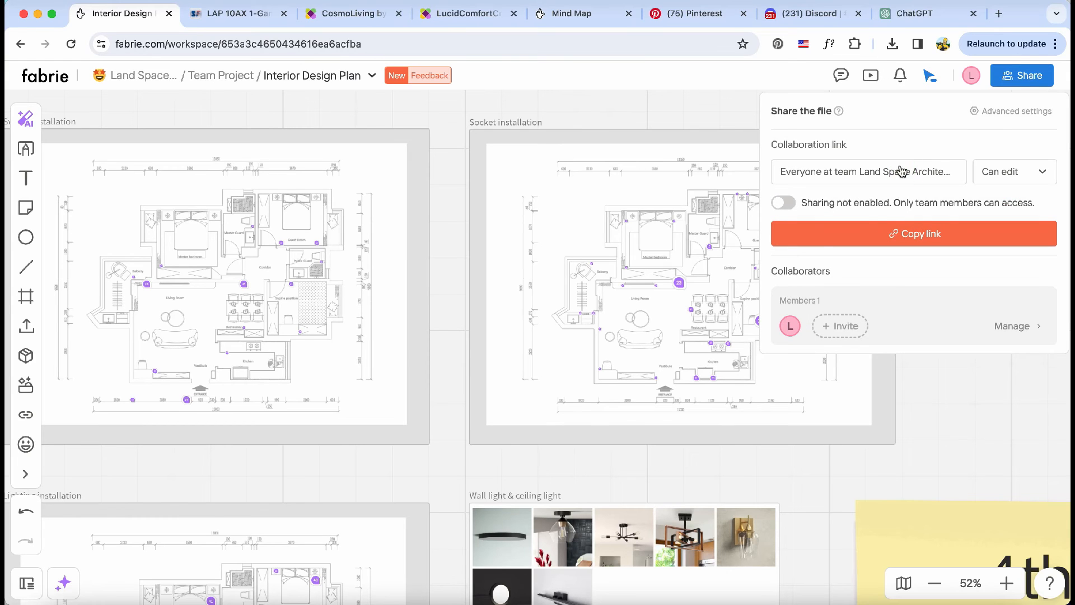
click(840, 326)
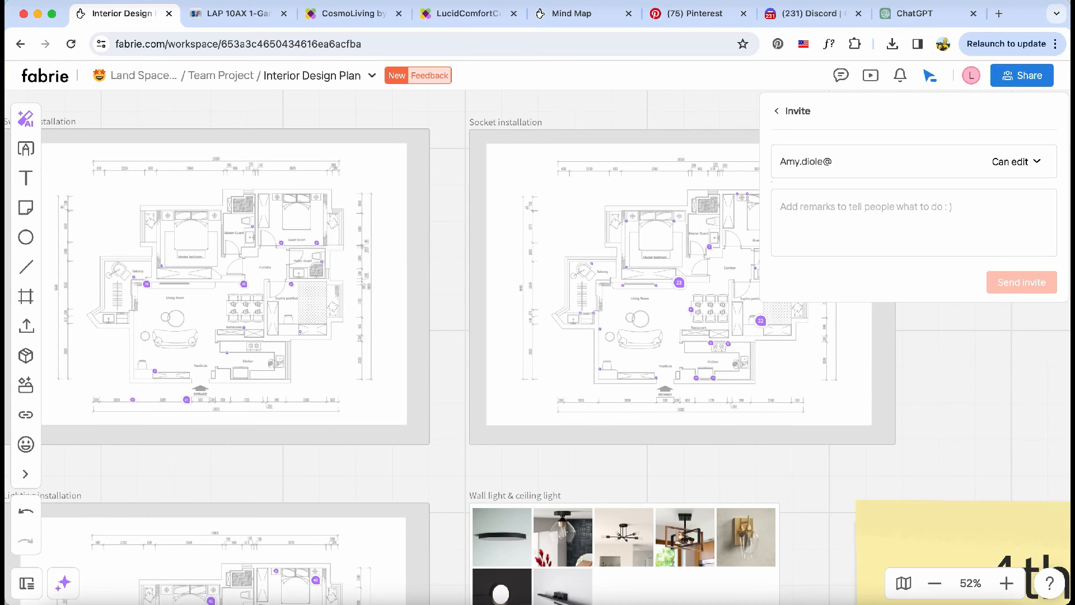
text(landspace.ar)
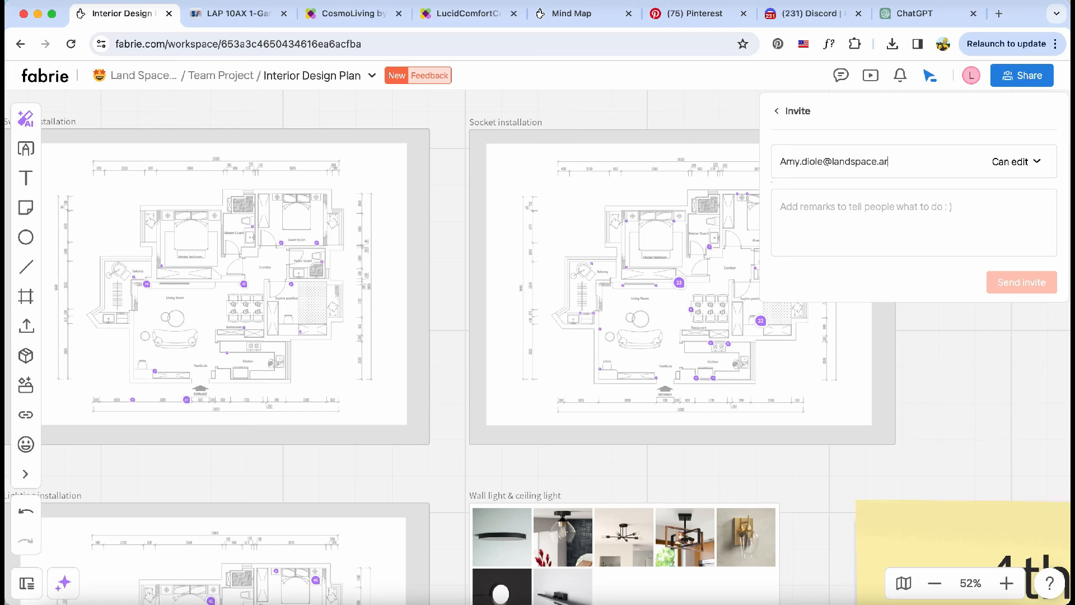
text(cpo)
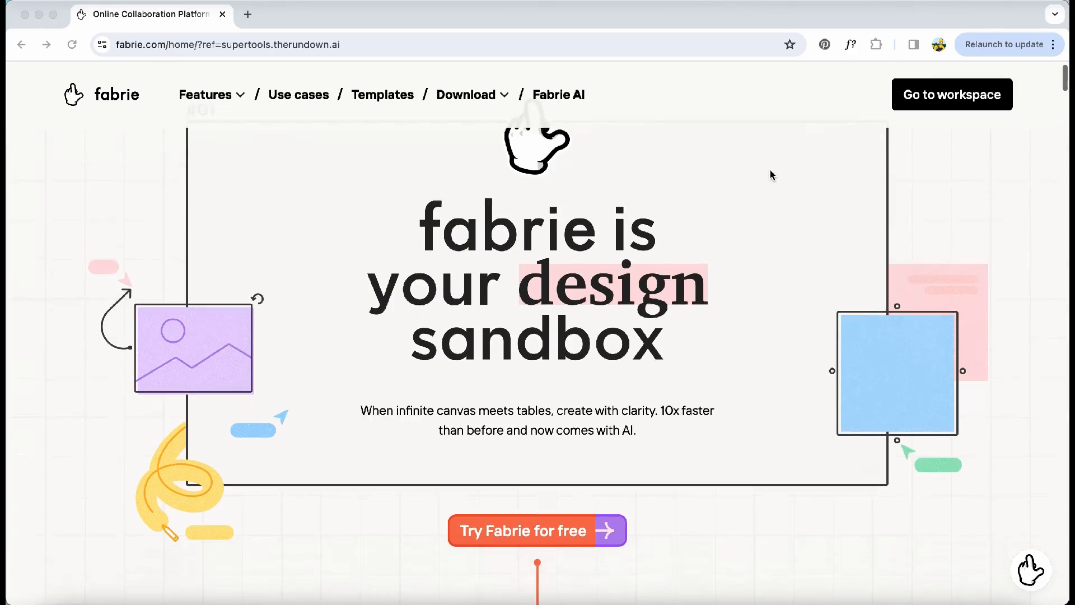
Scroll down the homepage to 'The most creative AI on a whiteboard' section.
scroll(down, 3)
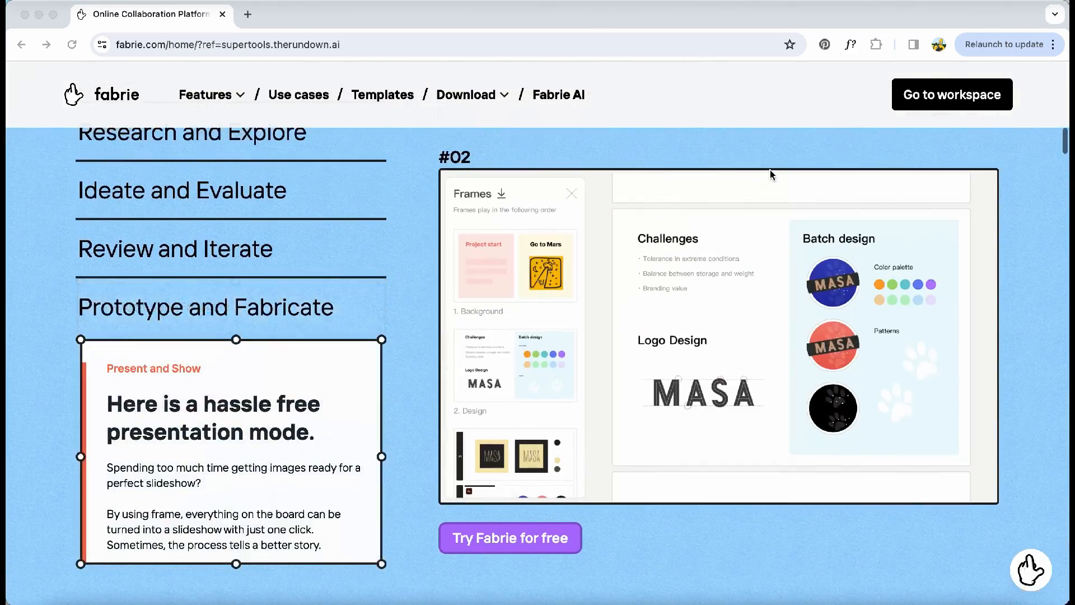
scroll(down, 3)
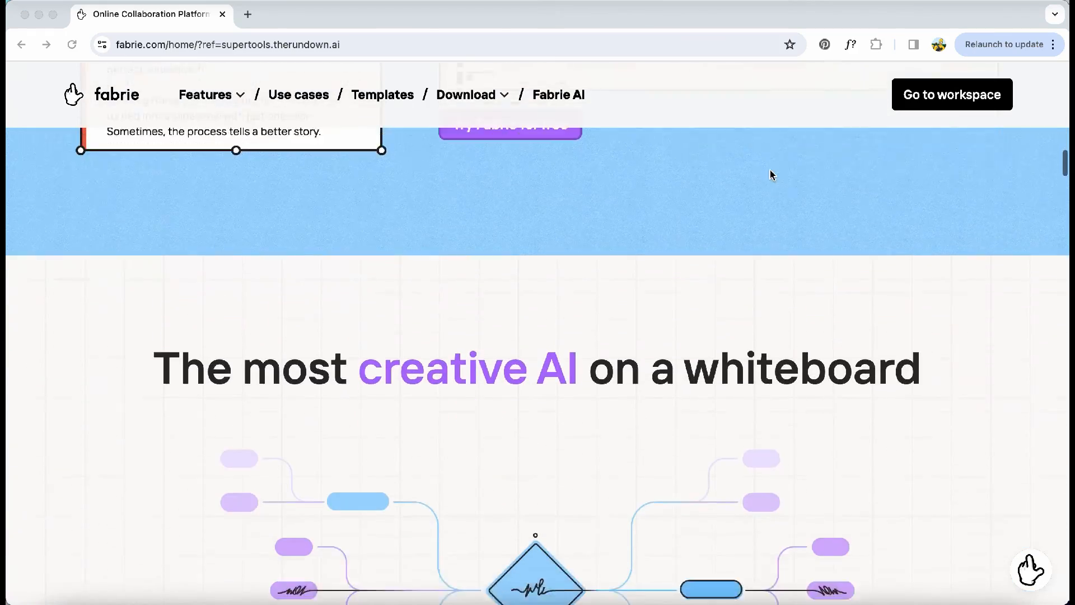
scroll(down, 3)
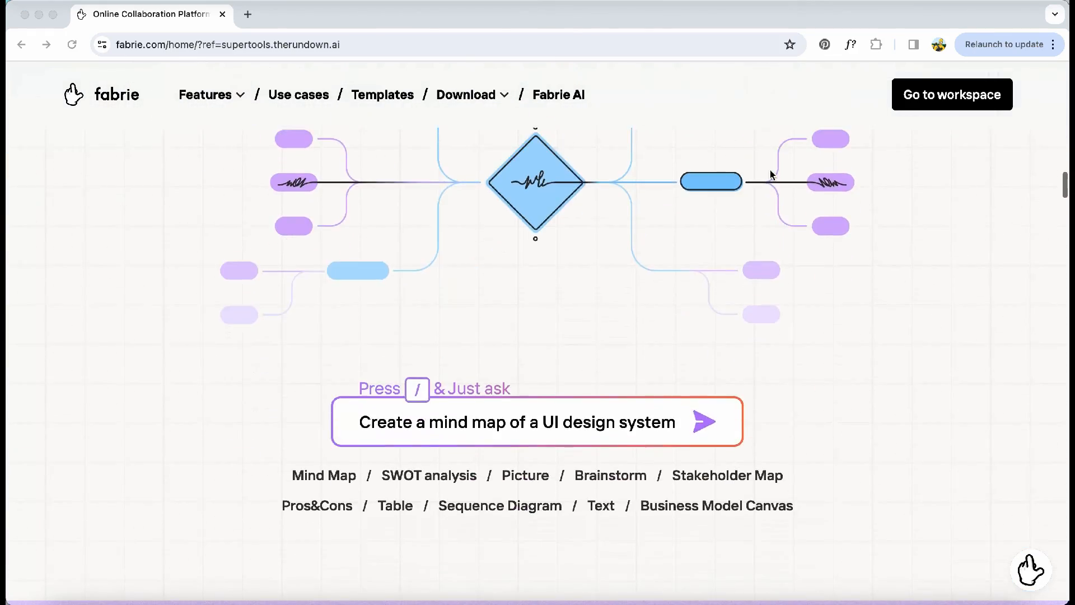